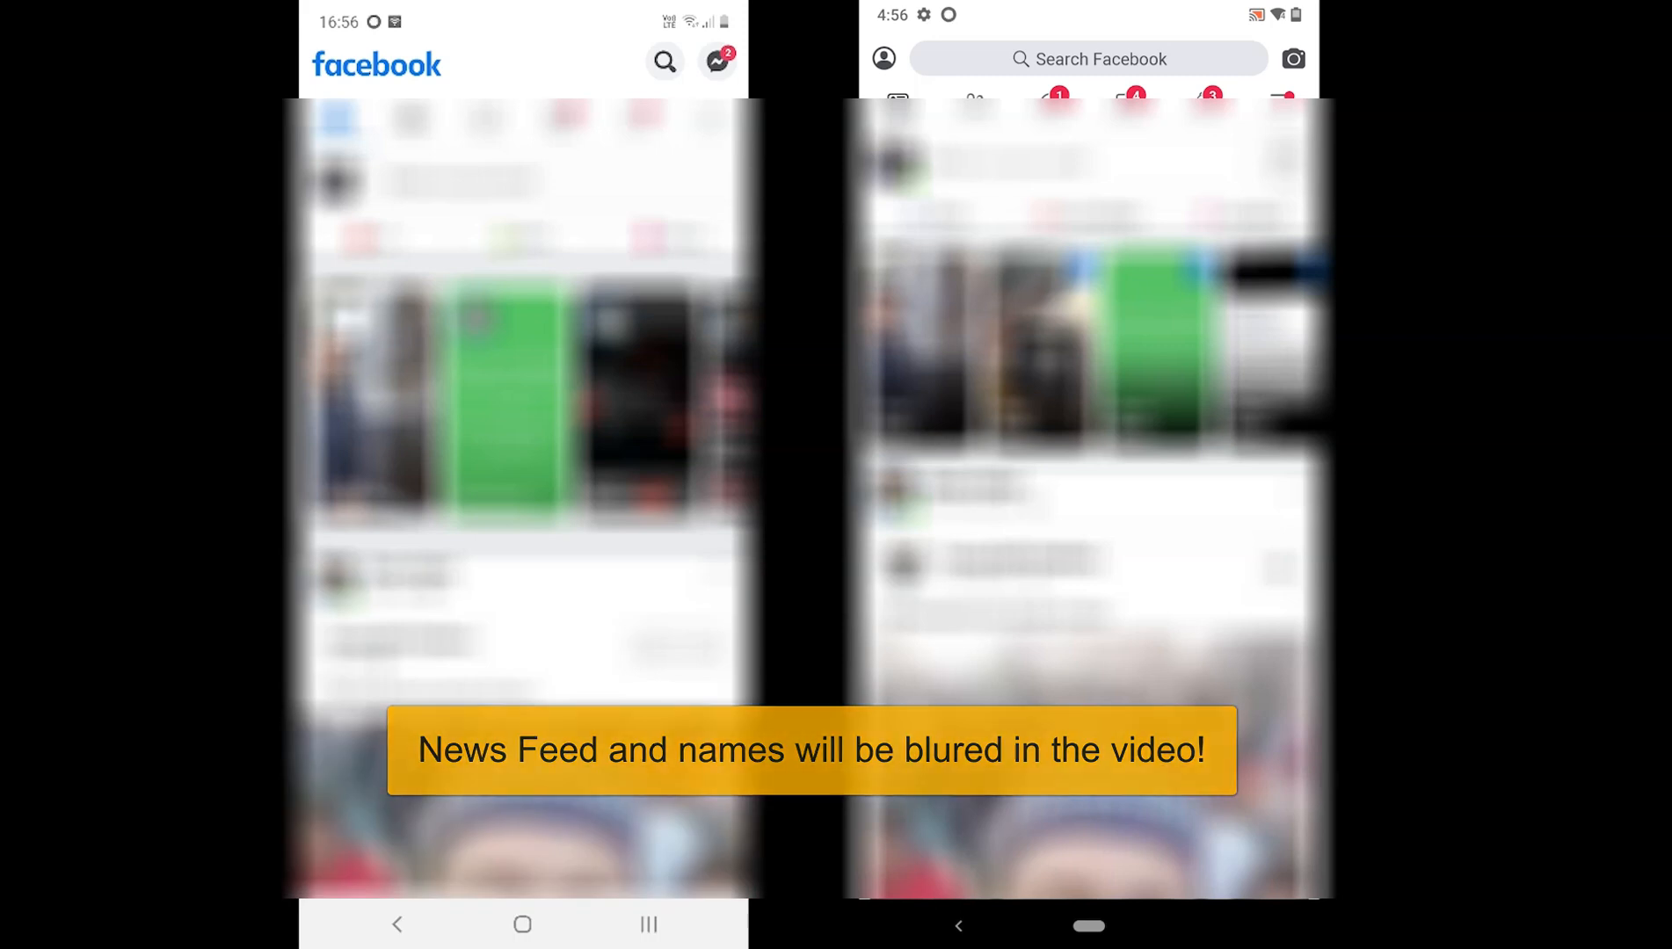
# Open the hamburger menu to show shortcuts like Friends, Groups, Marketplace and Memories
pyautogui.click(709, 61)
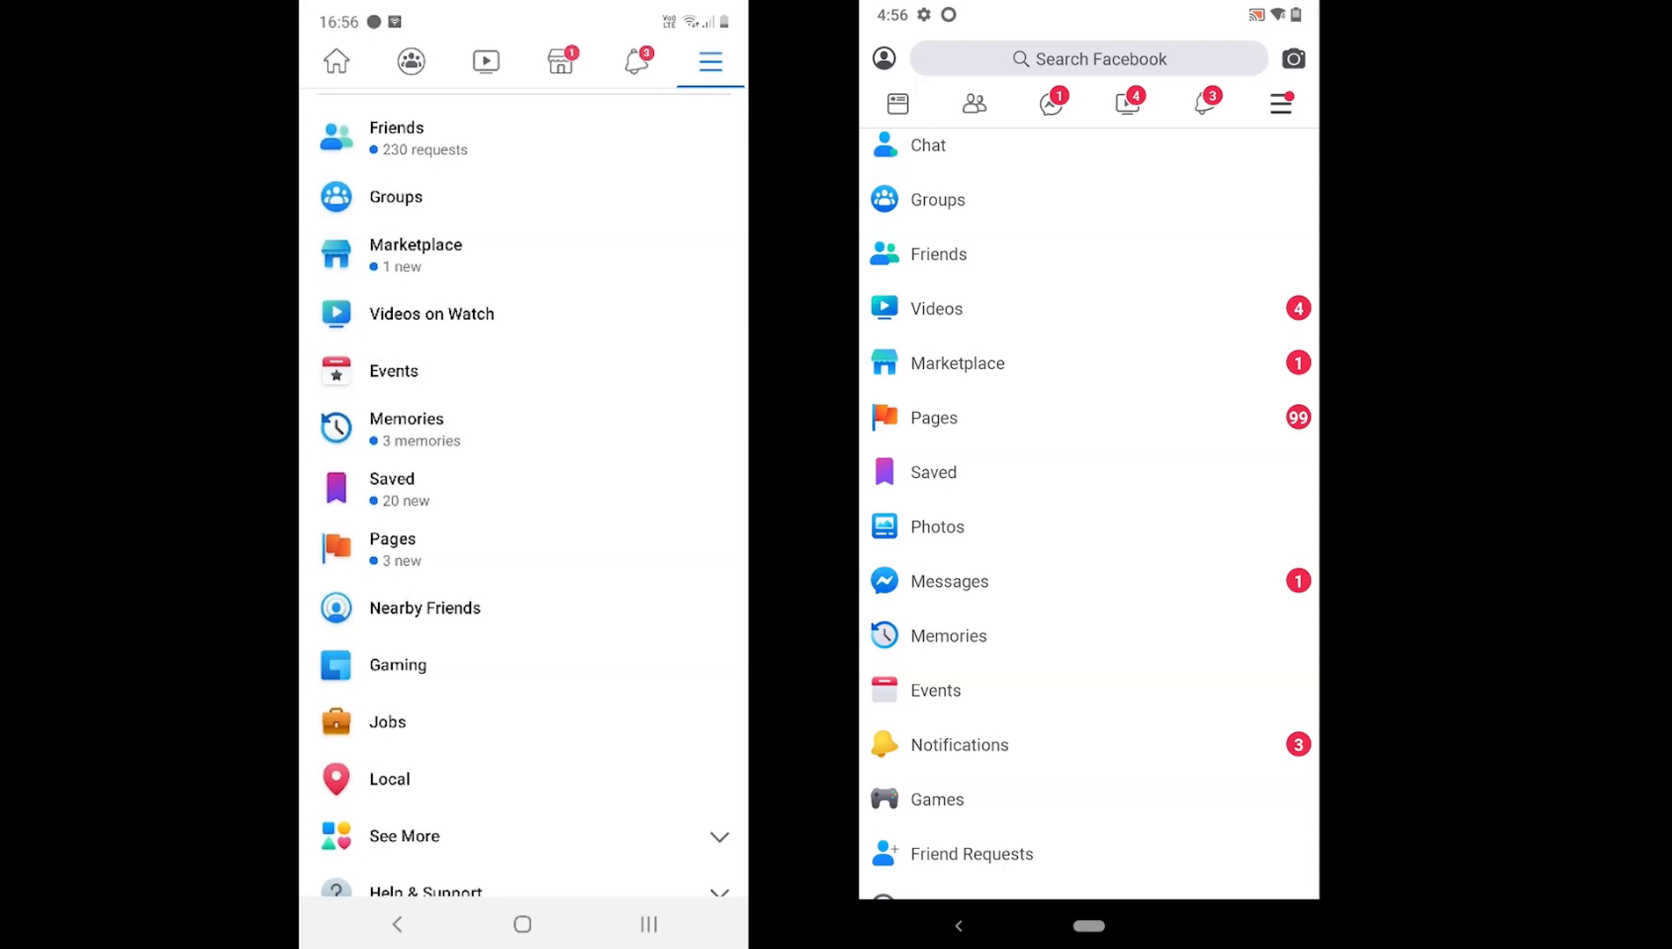
# Expand the menu with See More and scroll the shortcut lists down to Log Out
pyautogui.click(424, 608)
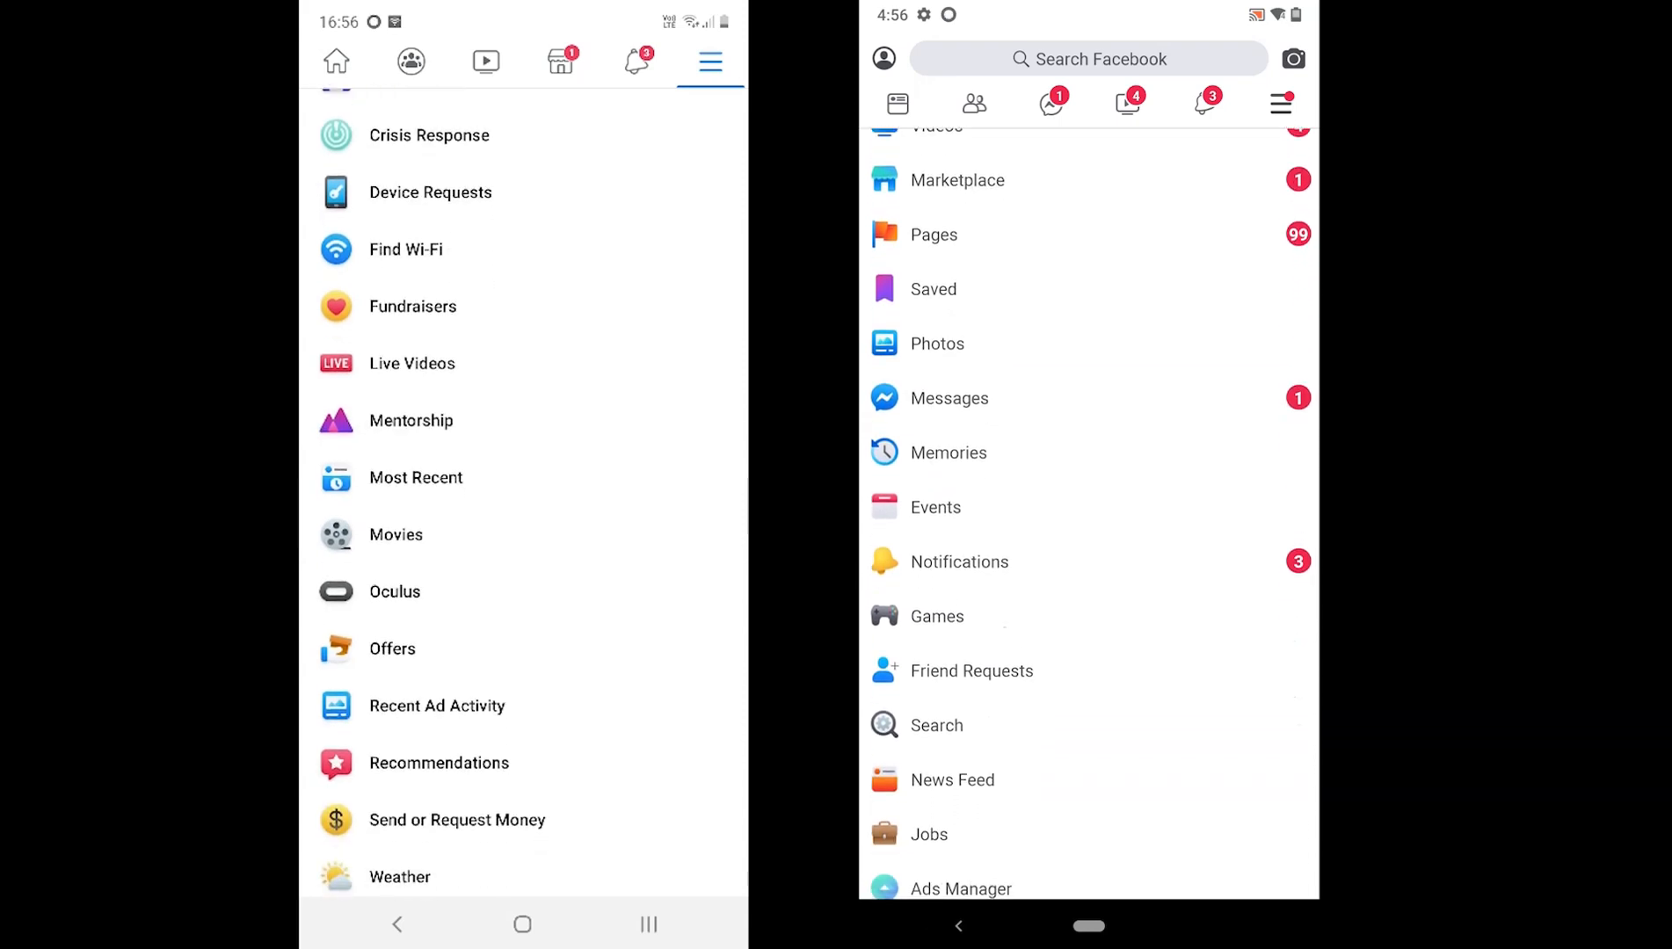
pyautogui.scroll(-3)
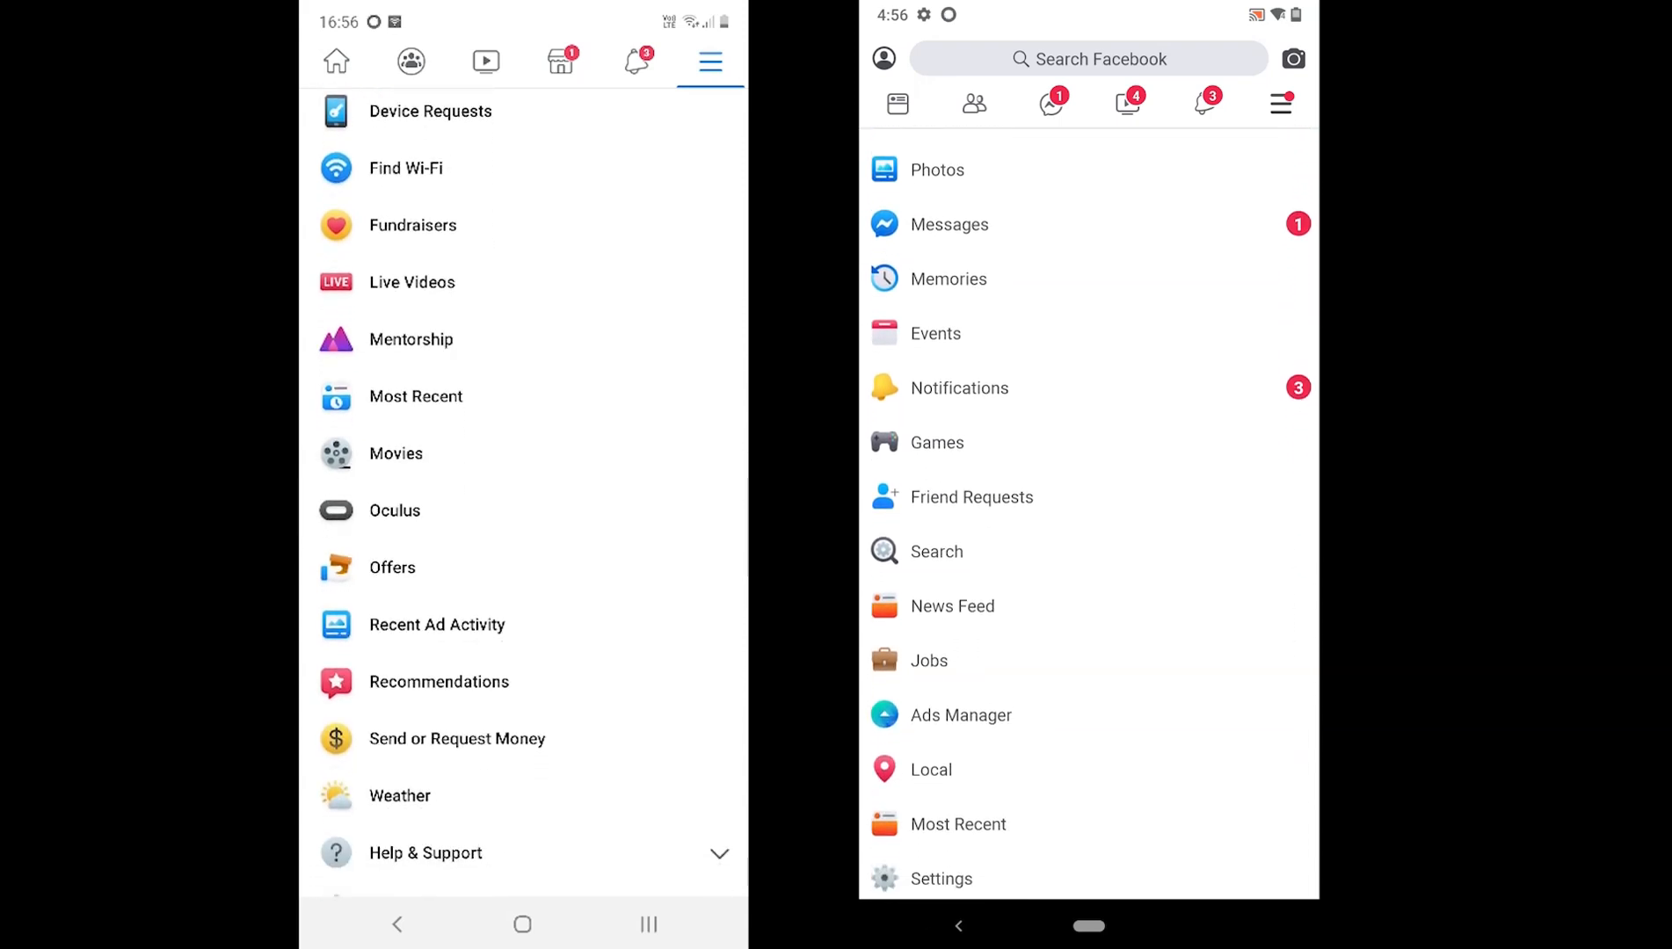
pyautogui.scroll(-3)
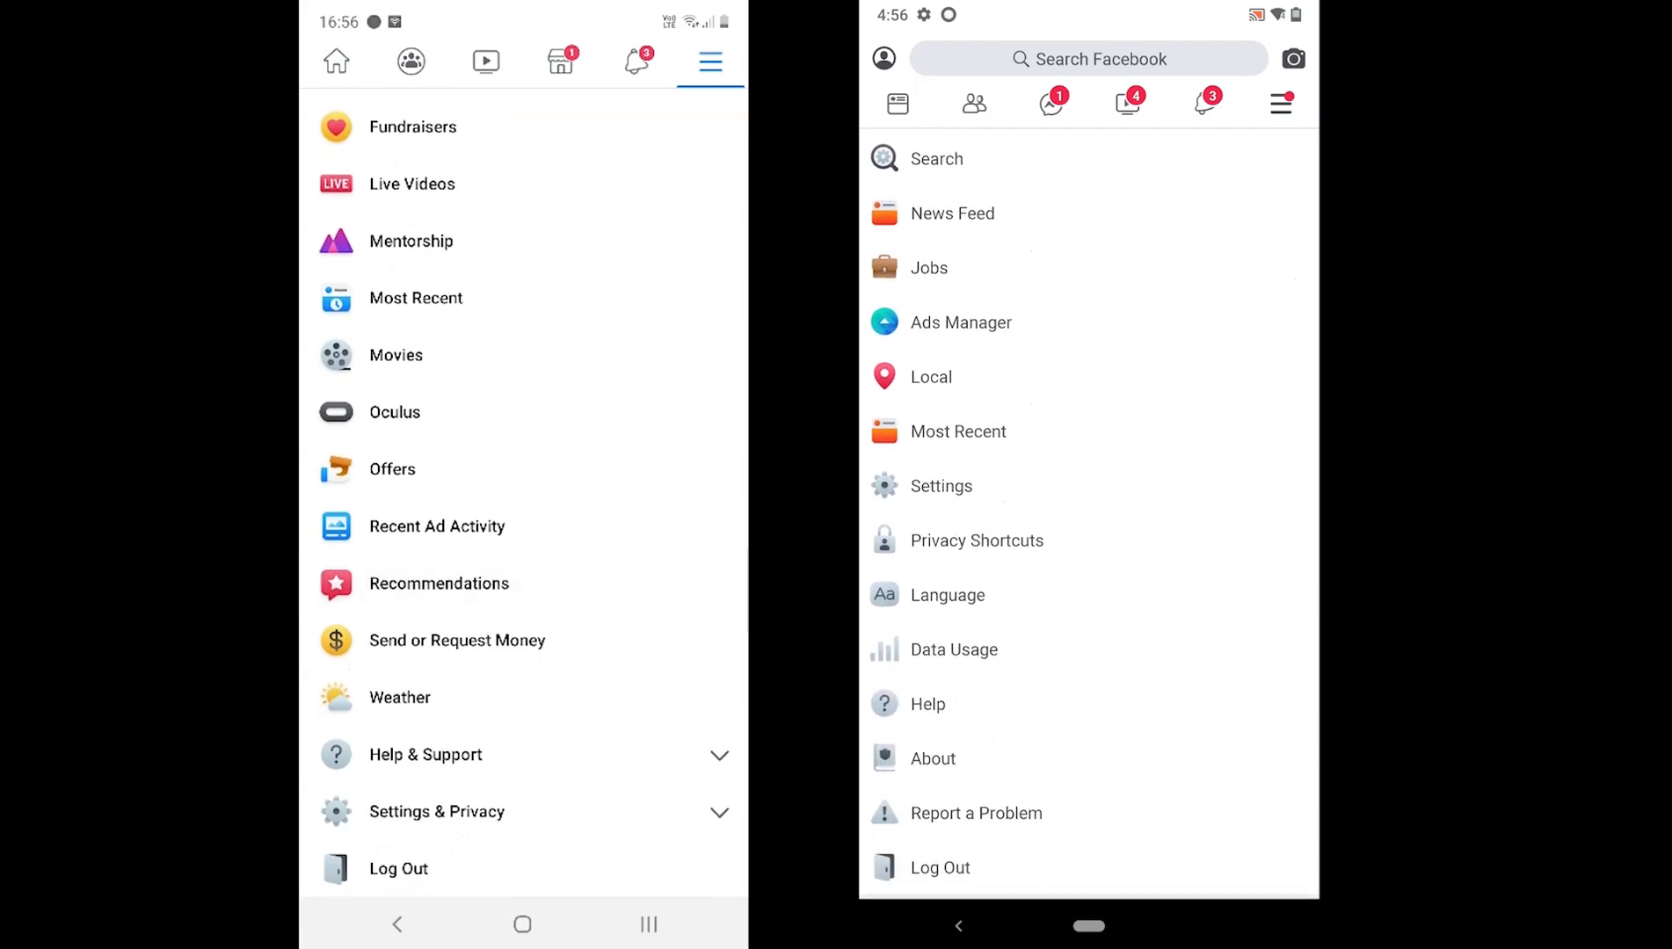
pyautogui.scroll(-3)
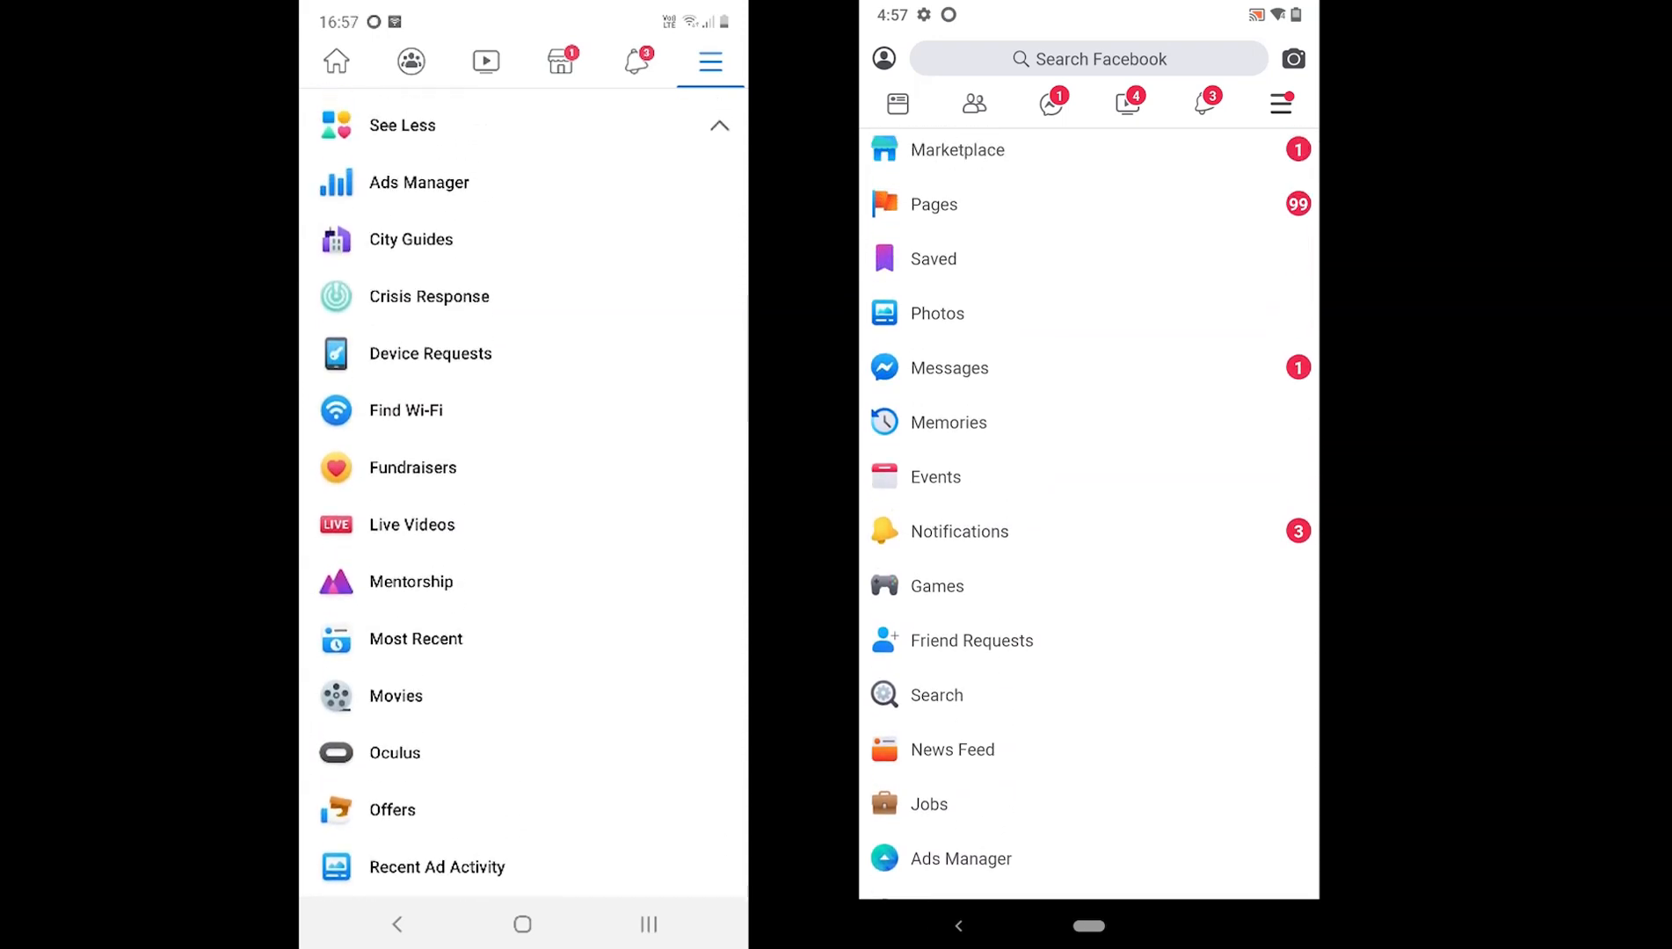
pyautogui.scroll(-3)
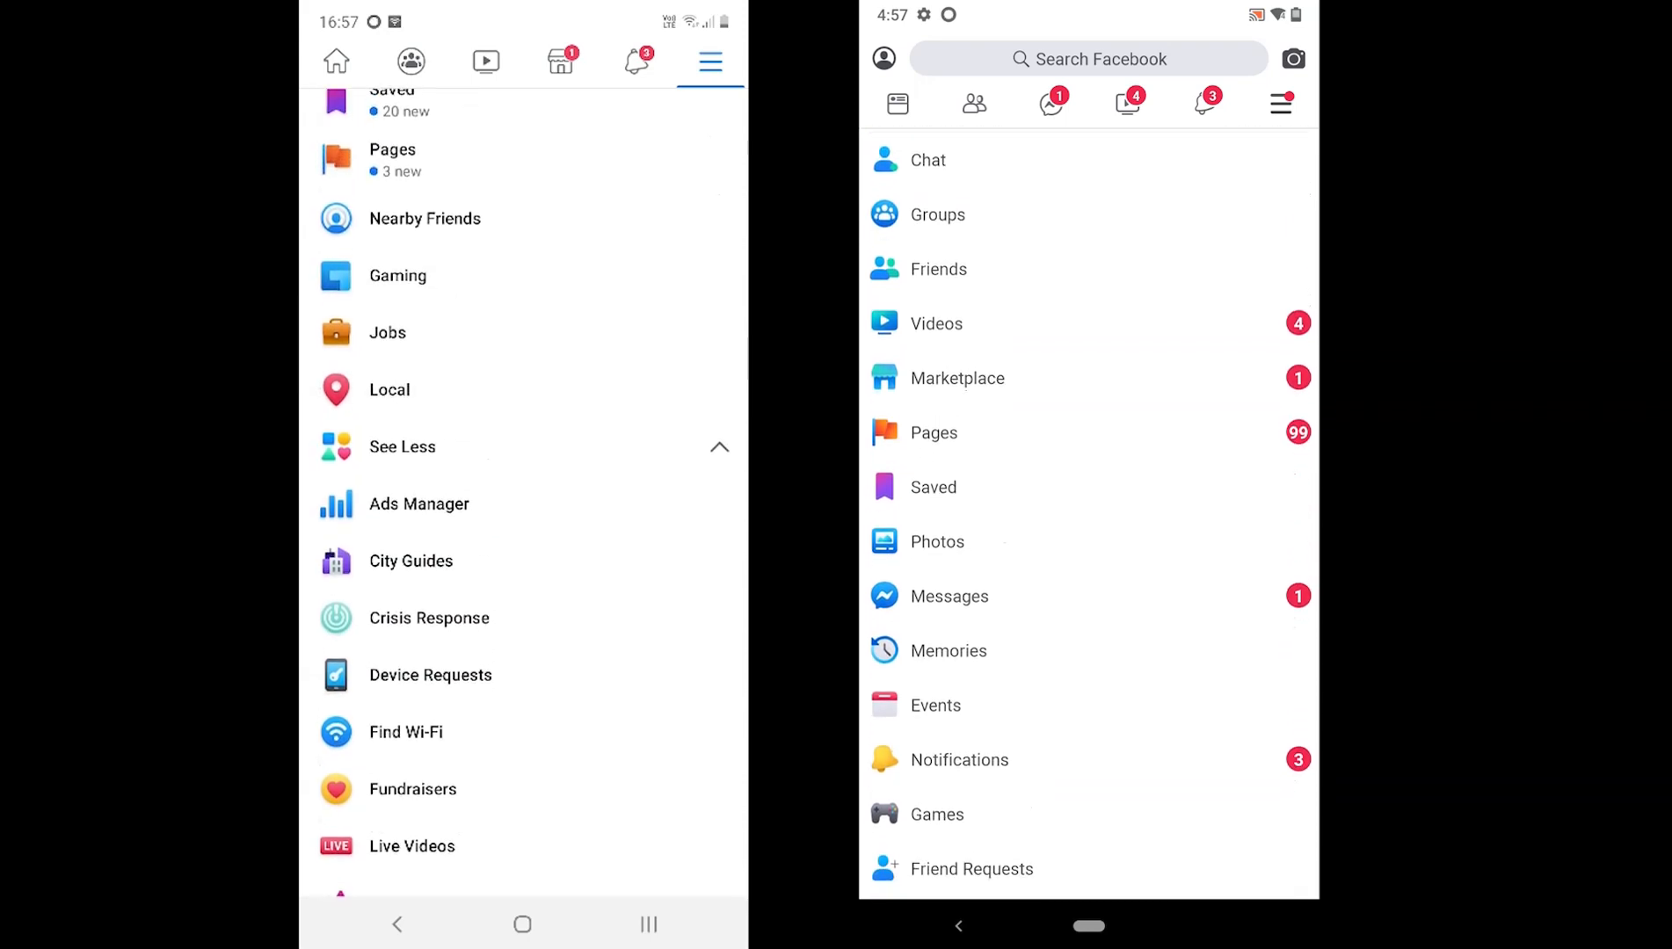
pyautogui.scroll(-3)
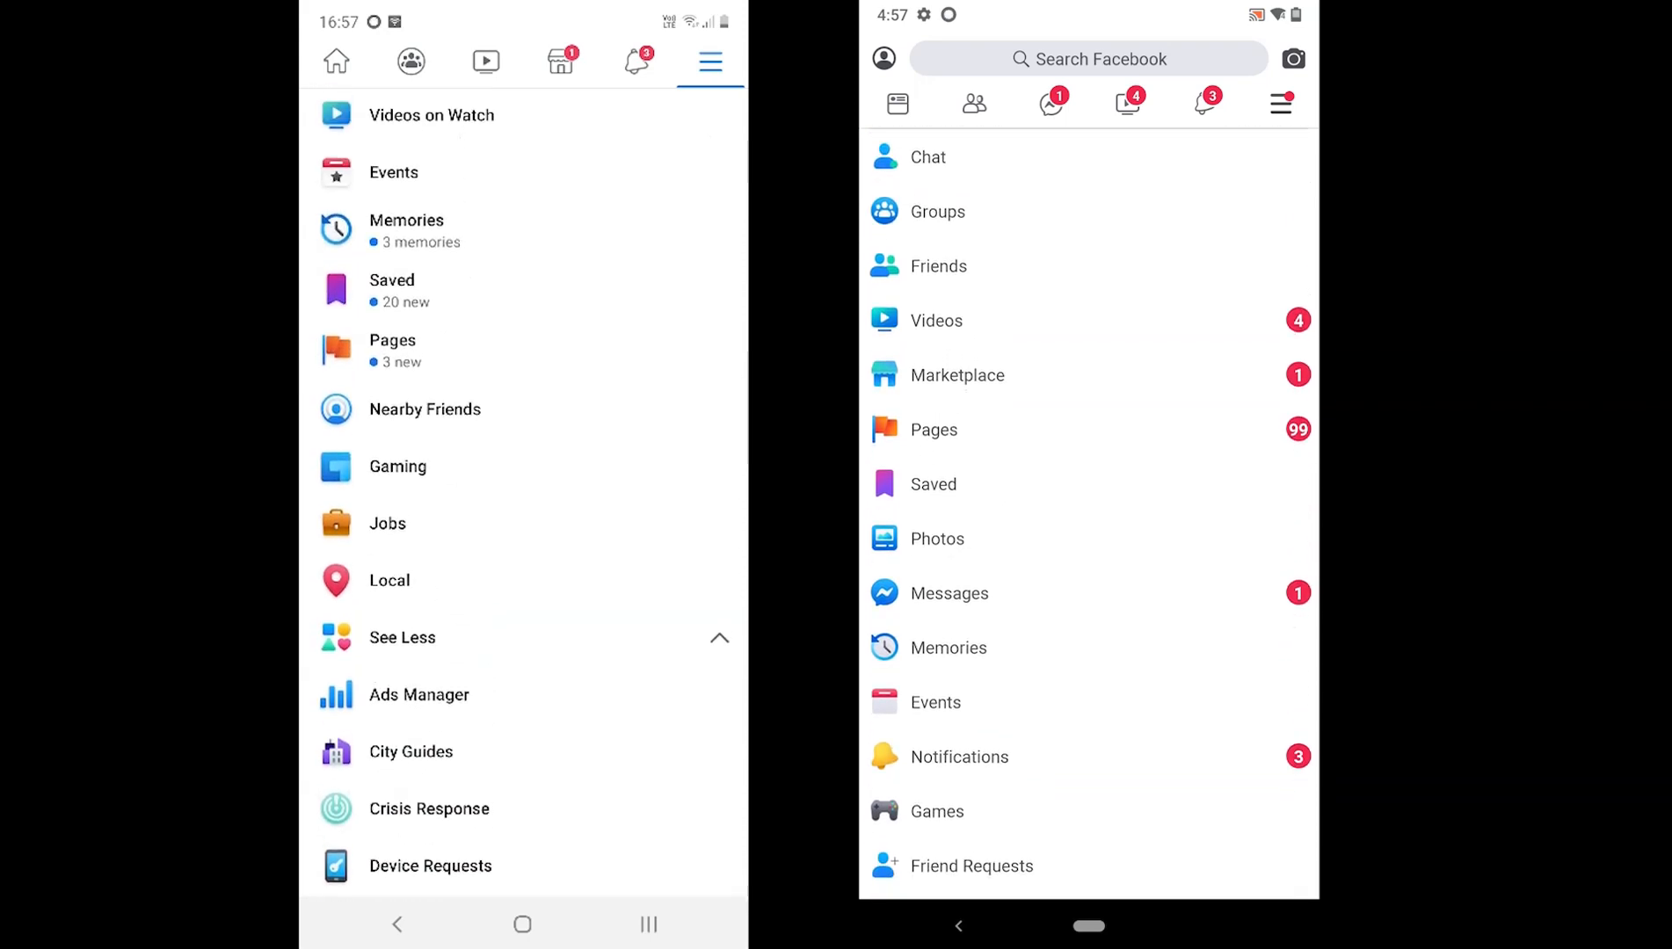
pyautogui.scroll(-3)
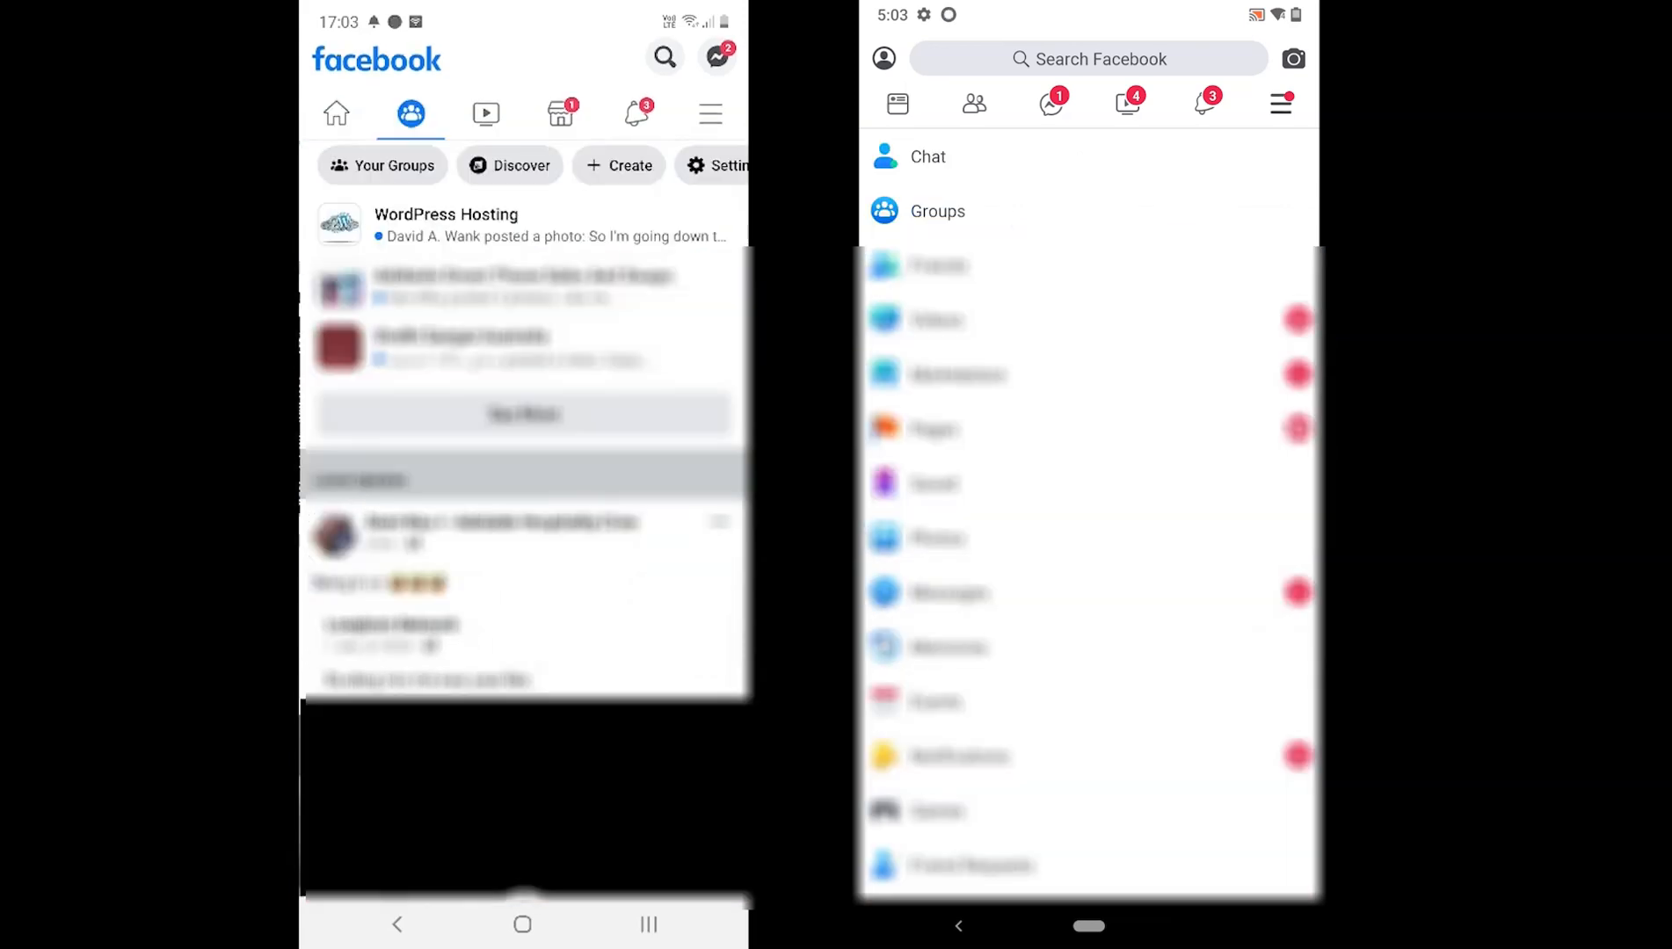
# Show Marketplace, then Lite's friend requests and notifications, ending on your own profile
pyautogui.click(560, 113)
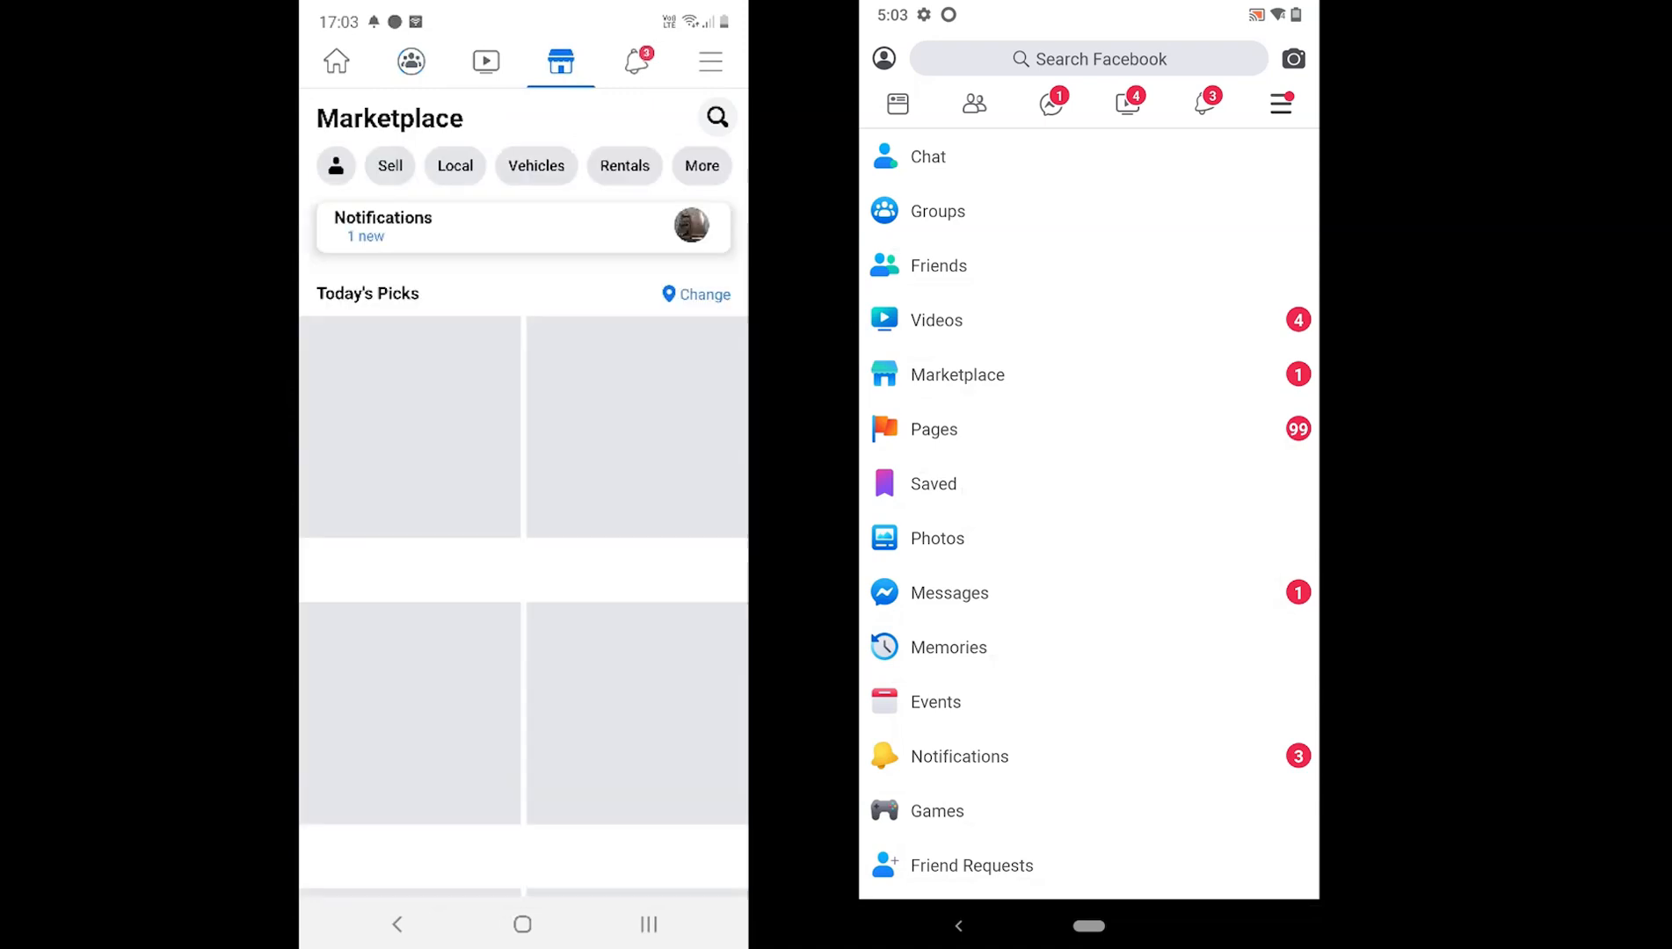
pyautogui.click(709, 61)
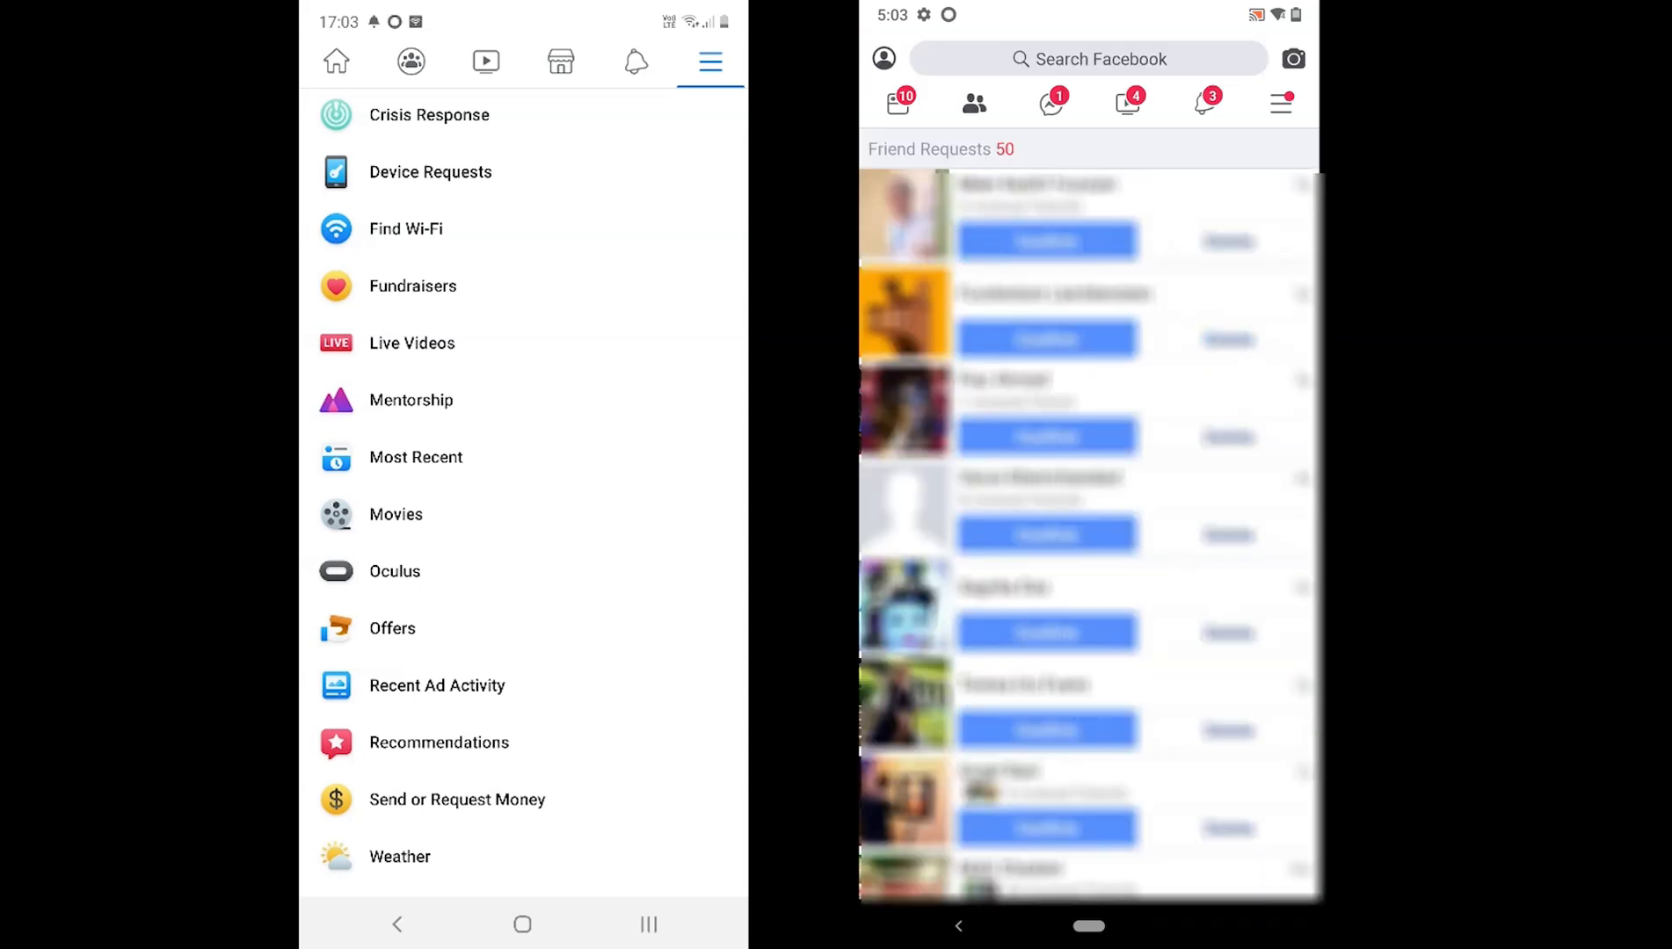
pyautogui.click(1202, 102)
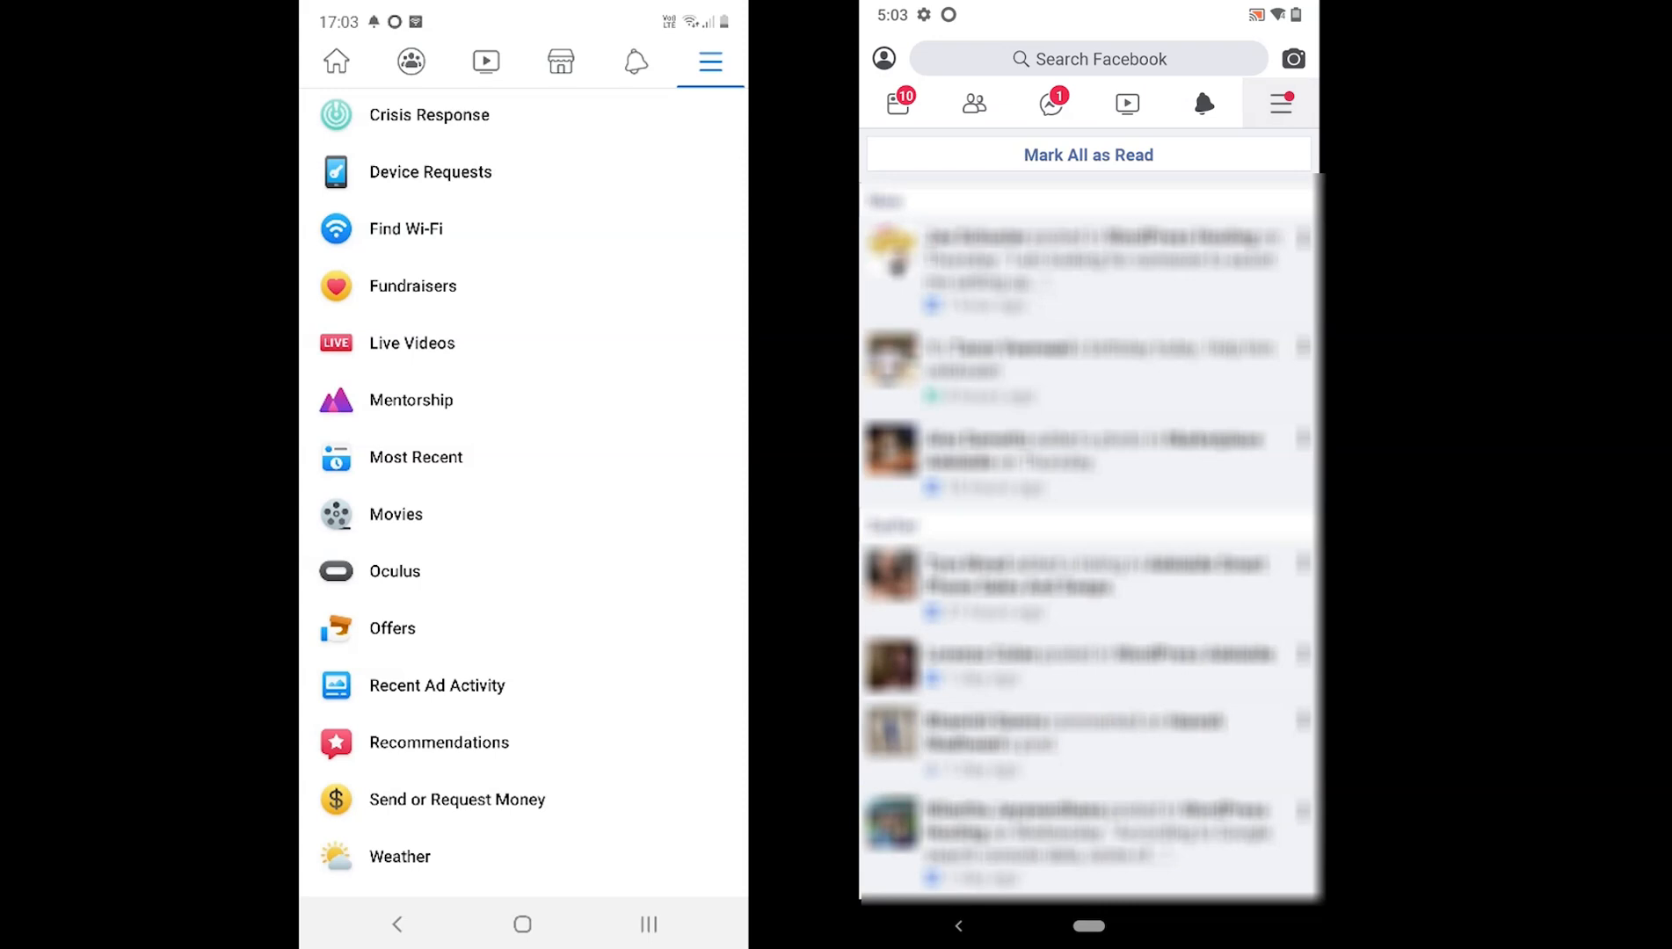
pyautogui.click(336, 61)
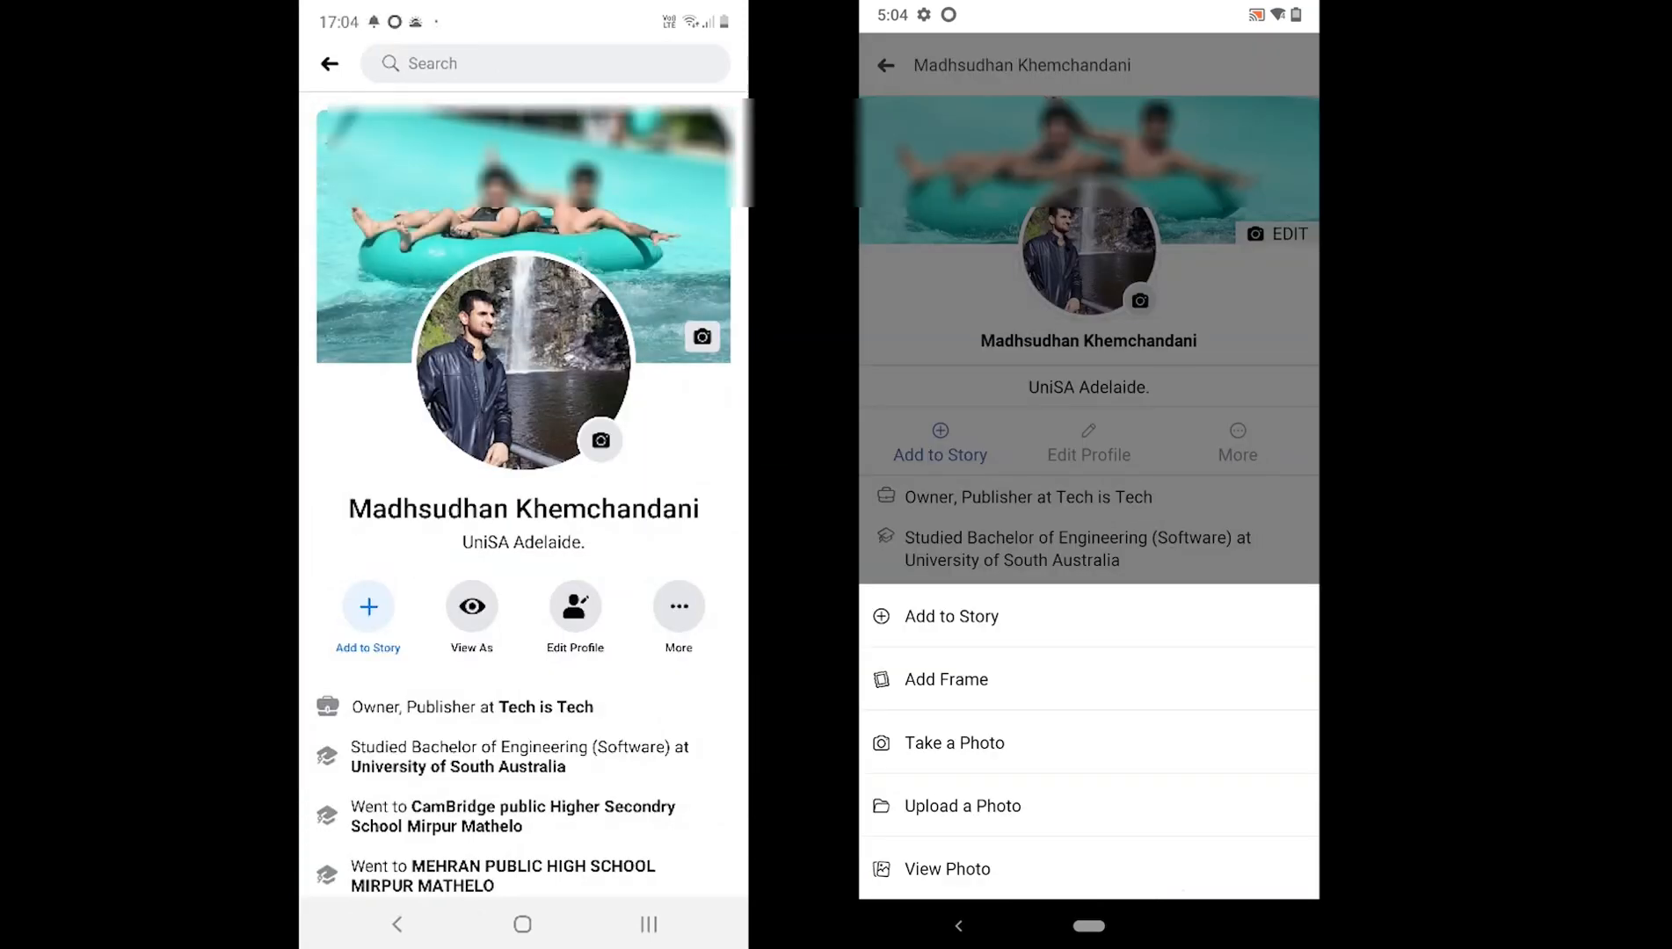
# Back out of the profile to the menu and bring up Lite's Settings page
pyautogui.click(946, 869)
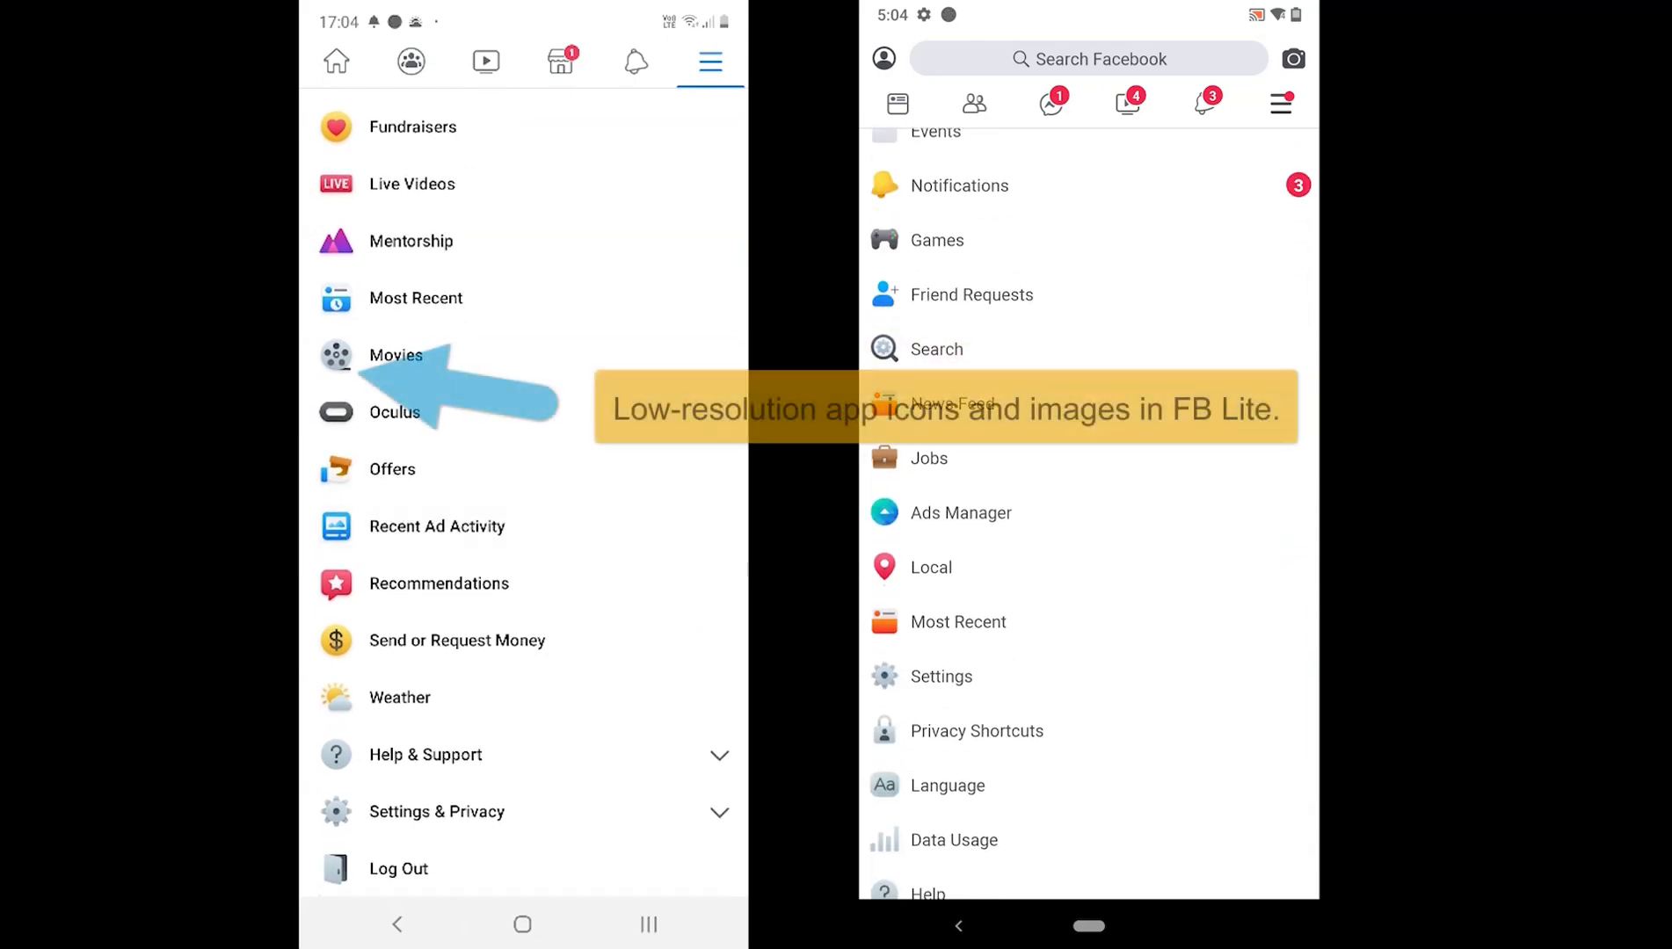
pyautogui.click(940, 676)
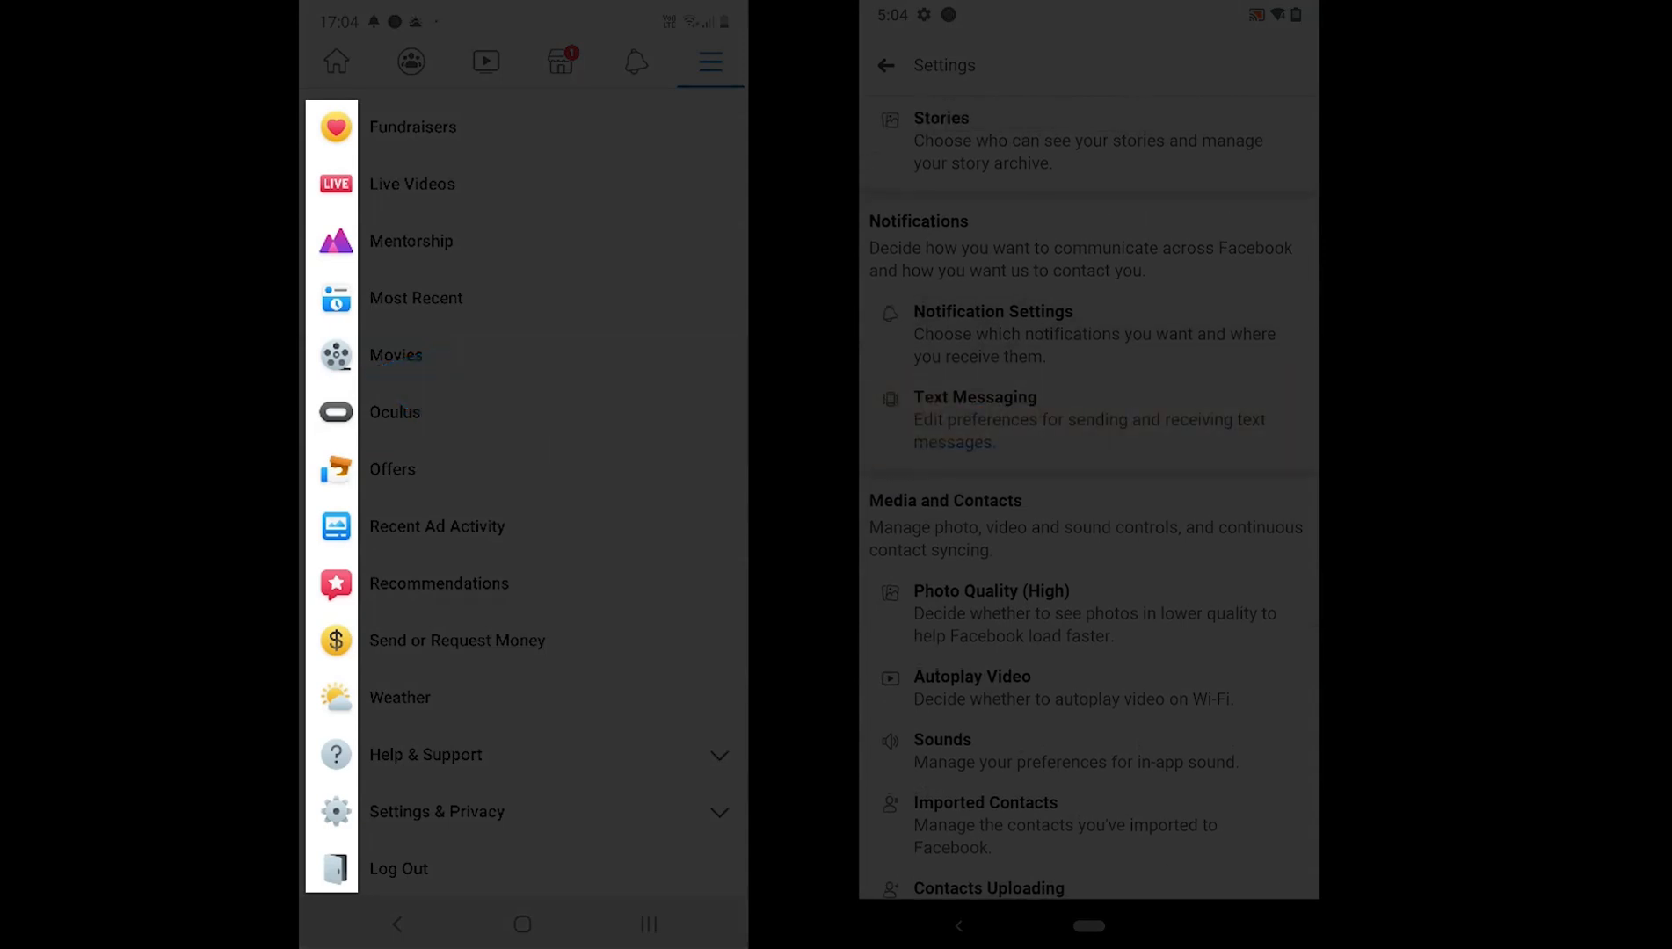
# Scroll Lite's Settings through Privacy, Ads, Notifications and Media down to Legal and Policies
pyautogui.scroll(-3)
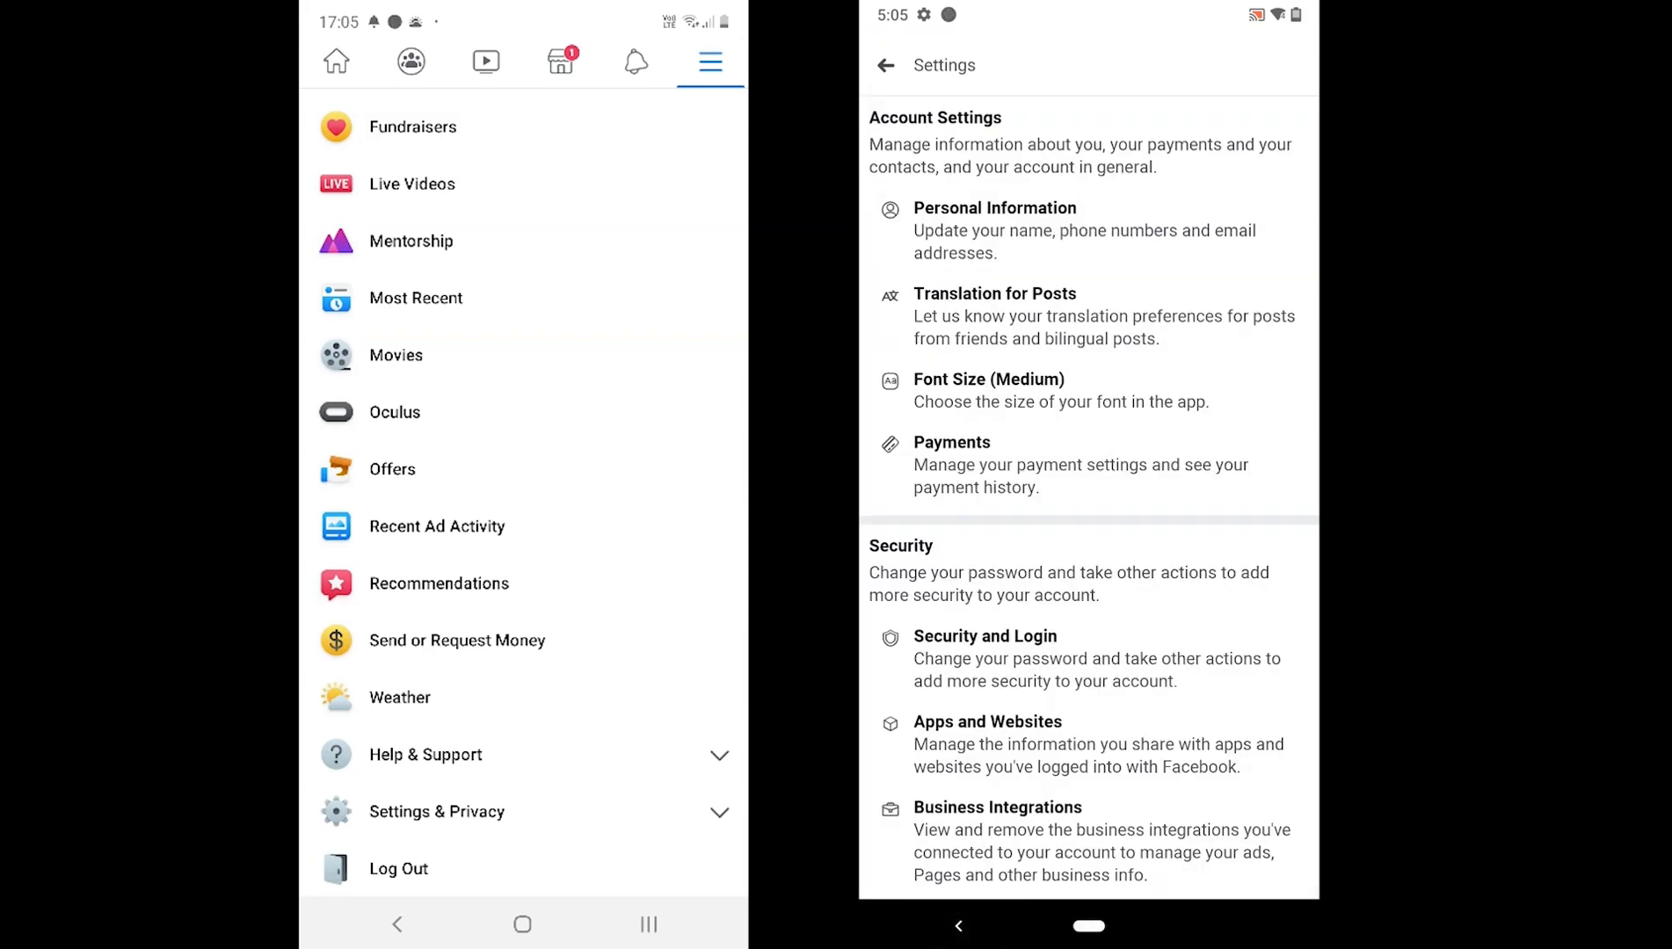
pyautogui.scroll(-3)
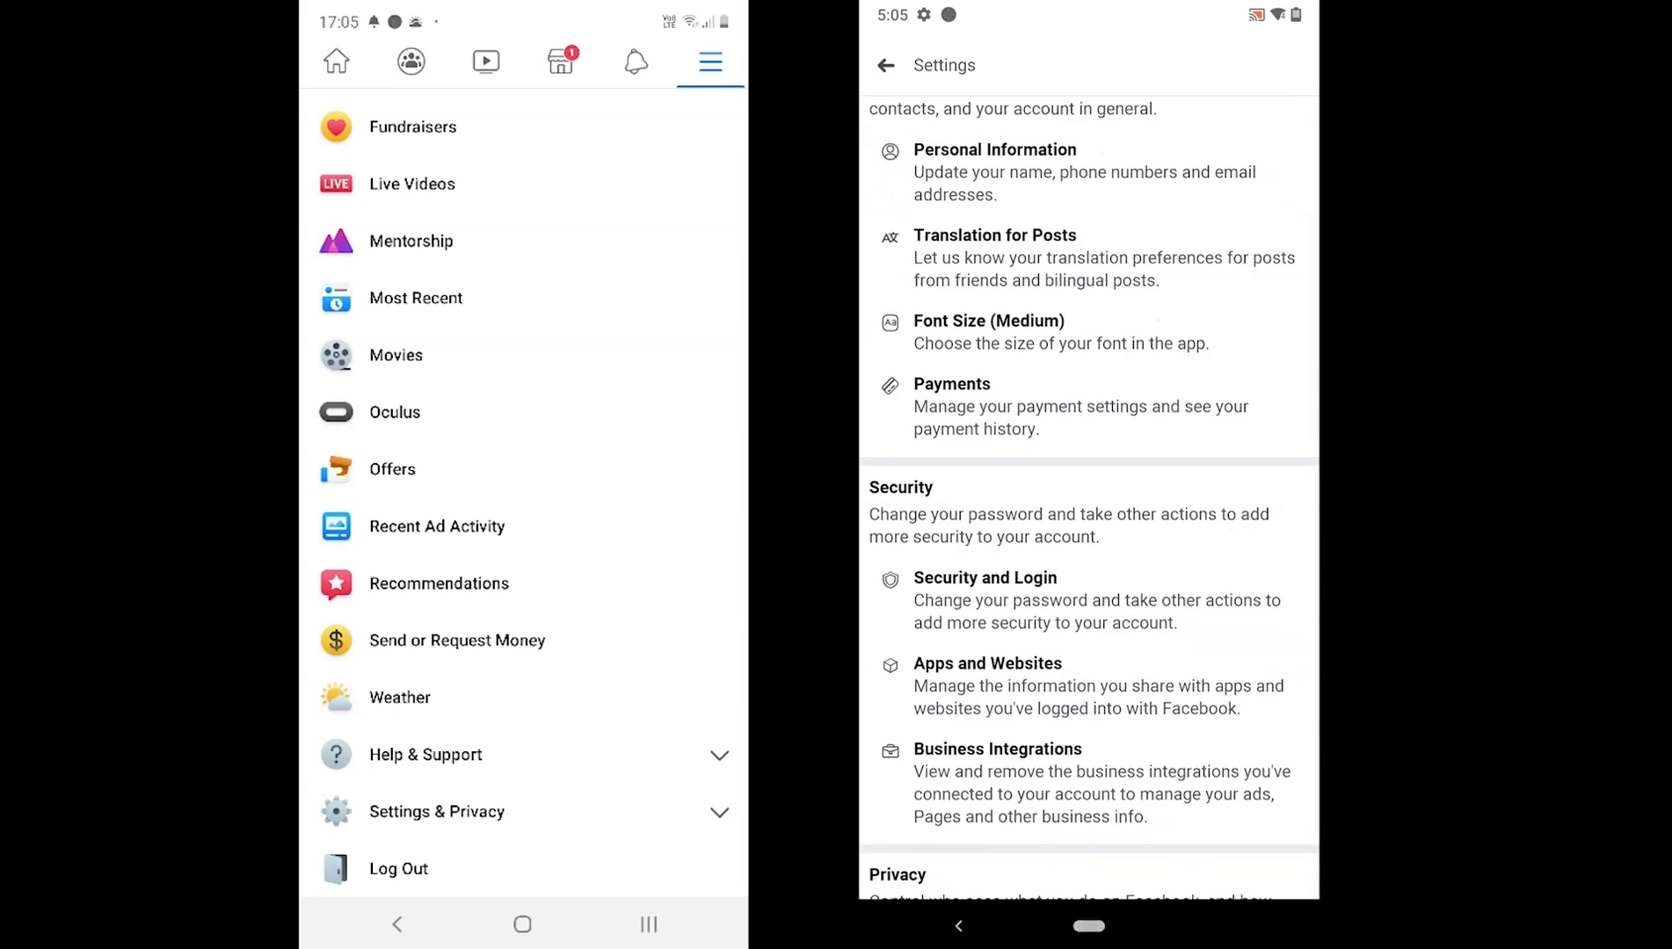
pyautogui.scroll(-3)
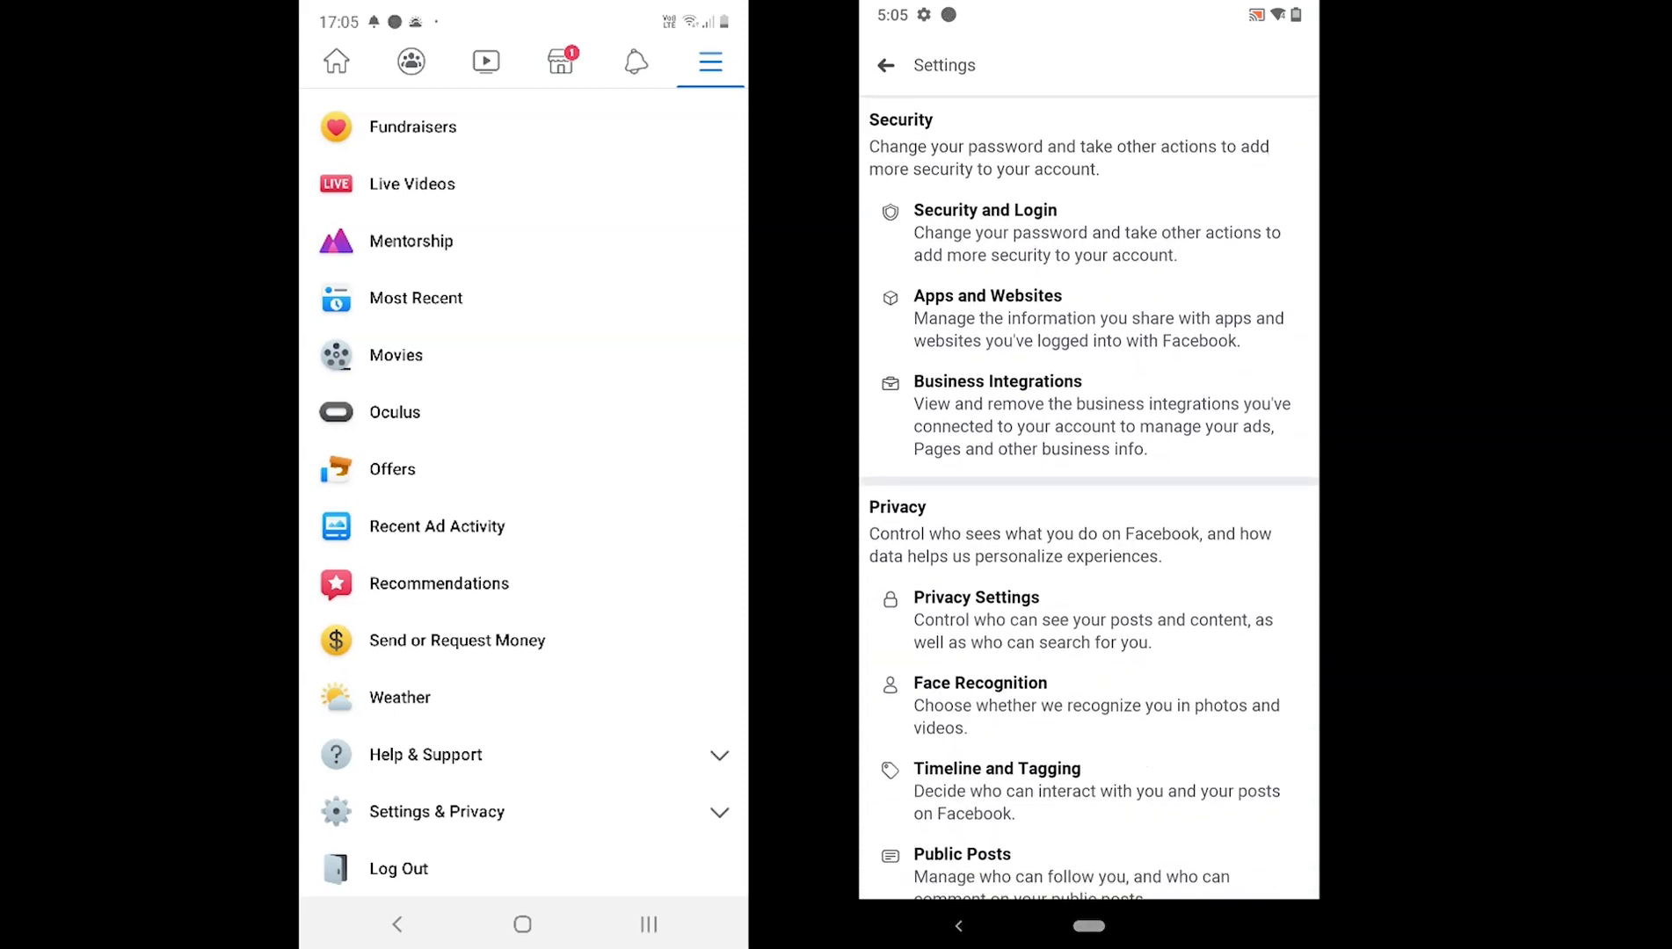
pyautogui.scroll(-3)
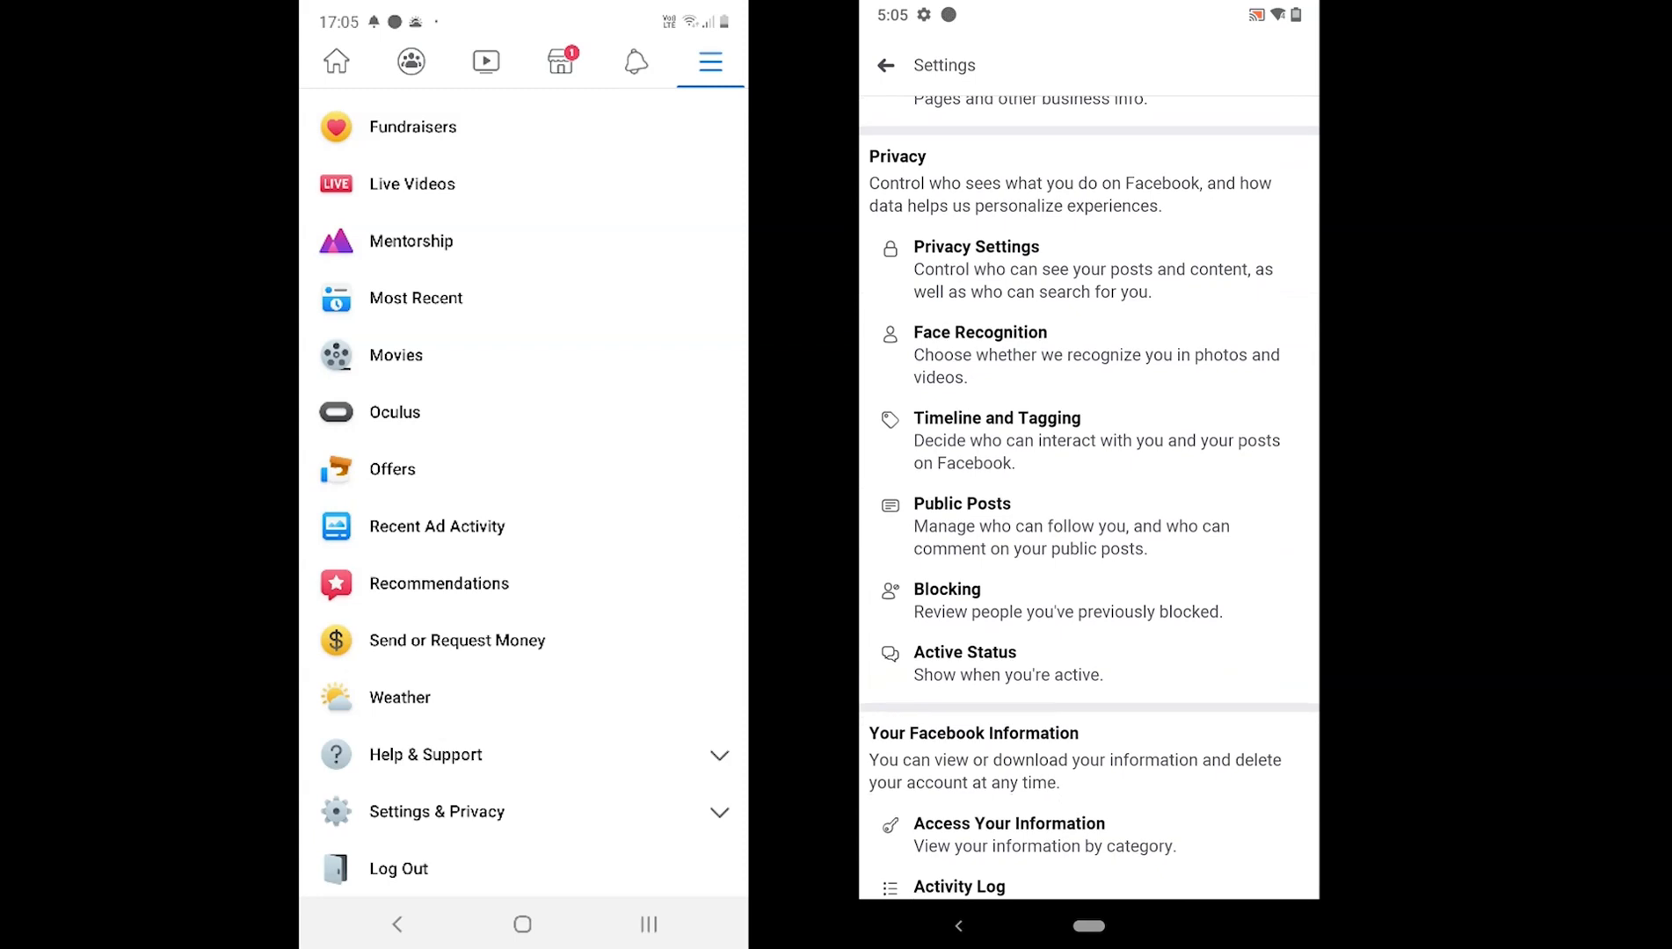
pyautogui.scroll(-3)
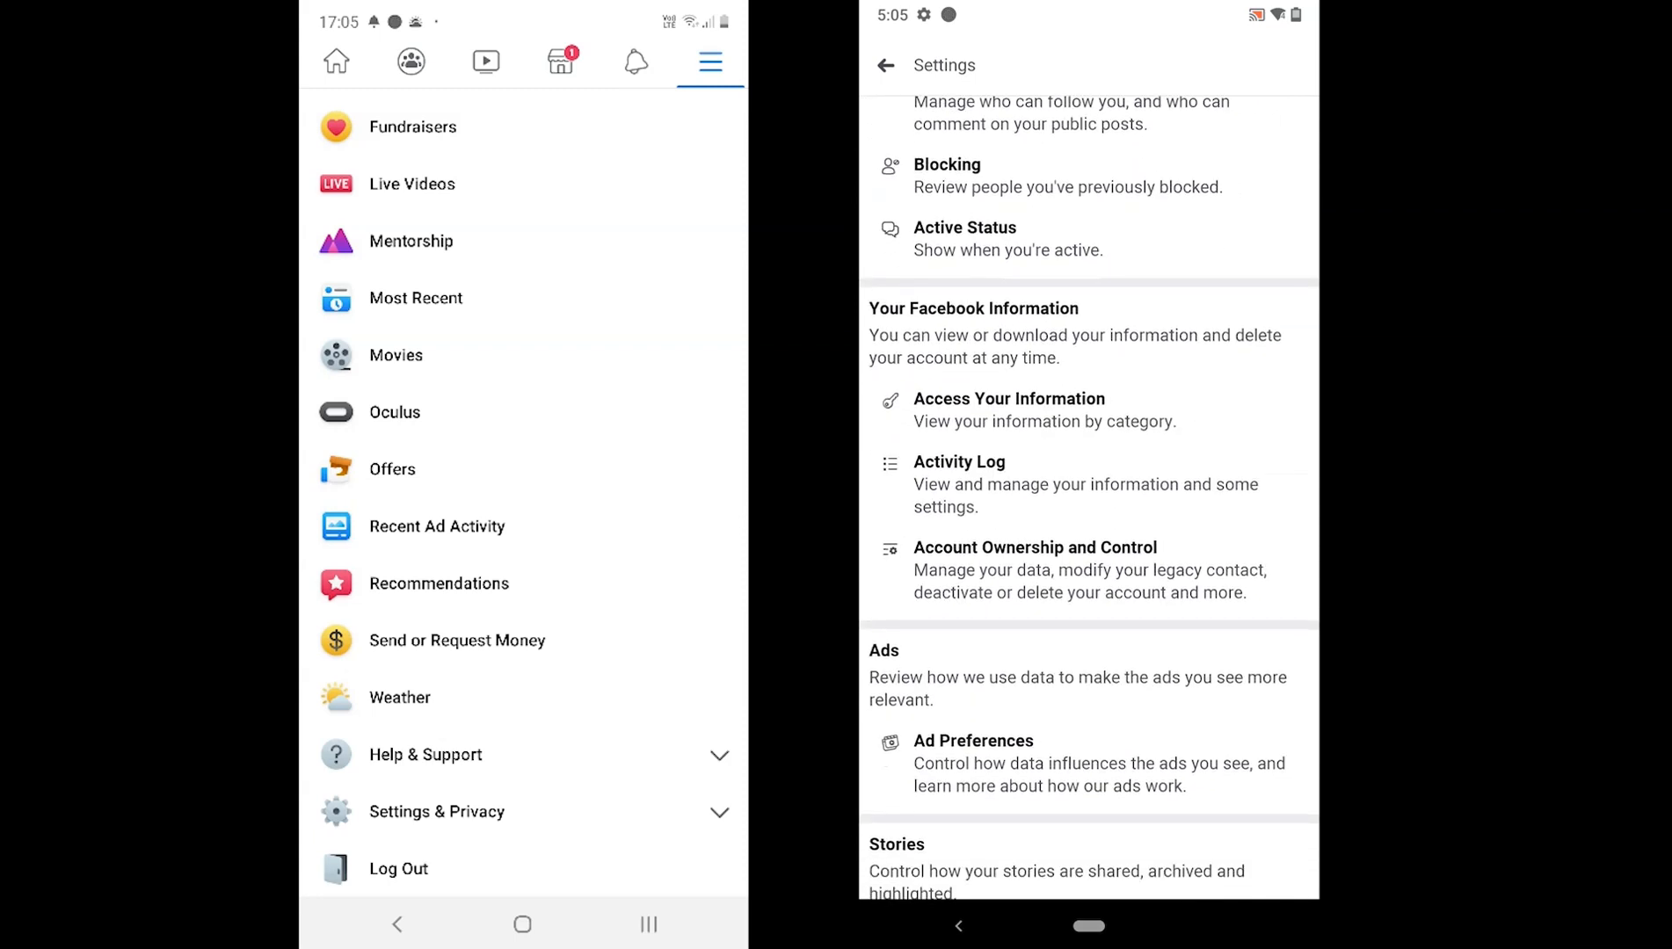
pyautogui.scroll(-3)
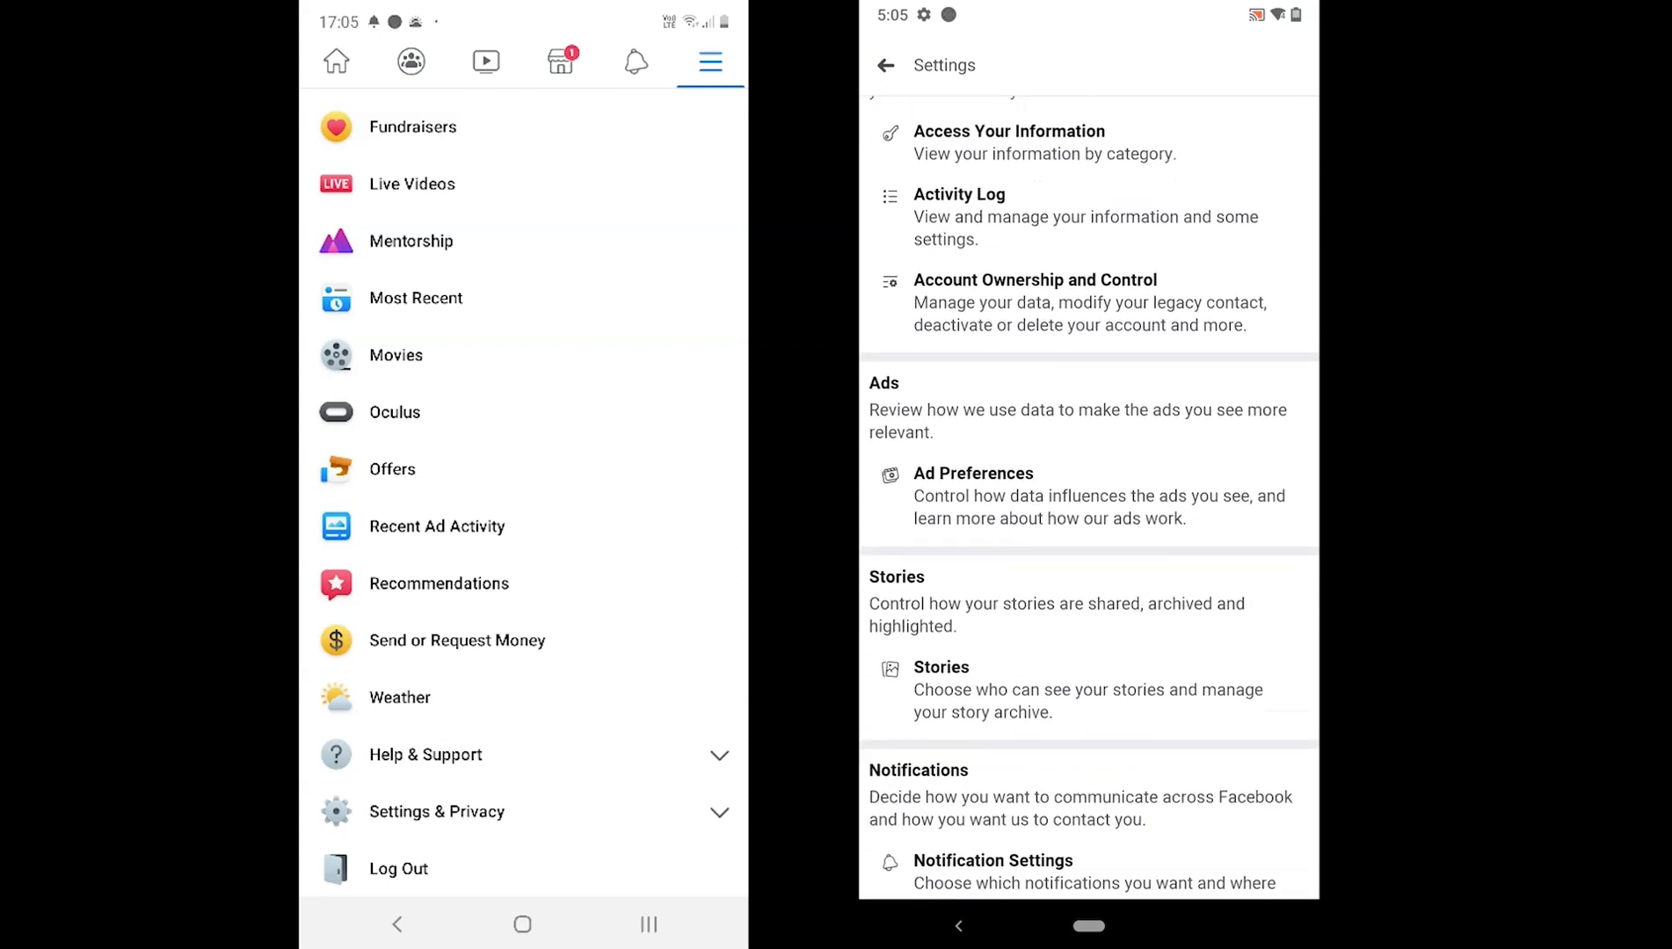
pyautogui.scroll(-3)
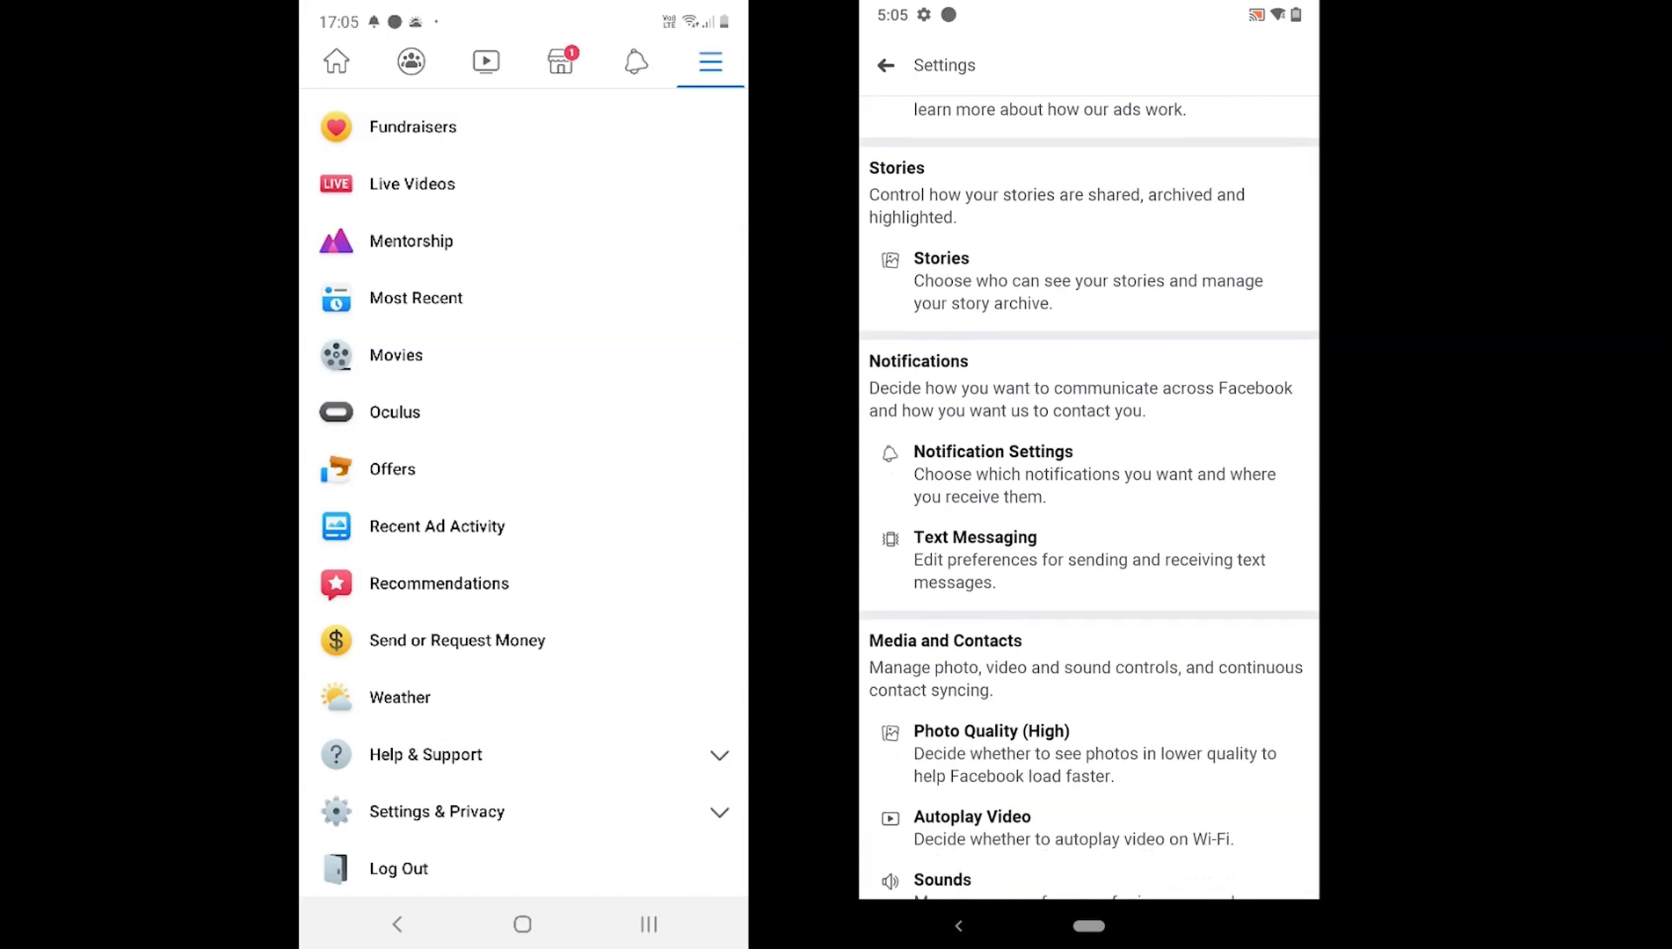
pyautogui.scroll(-3)
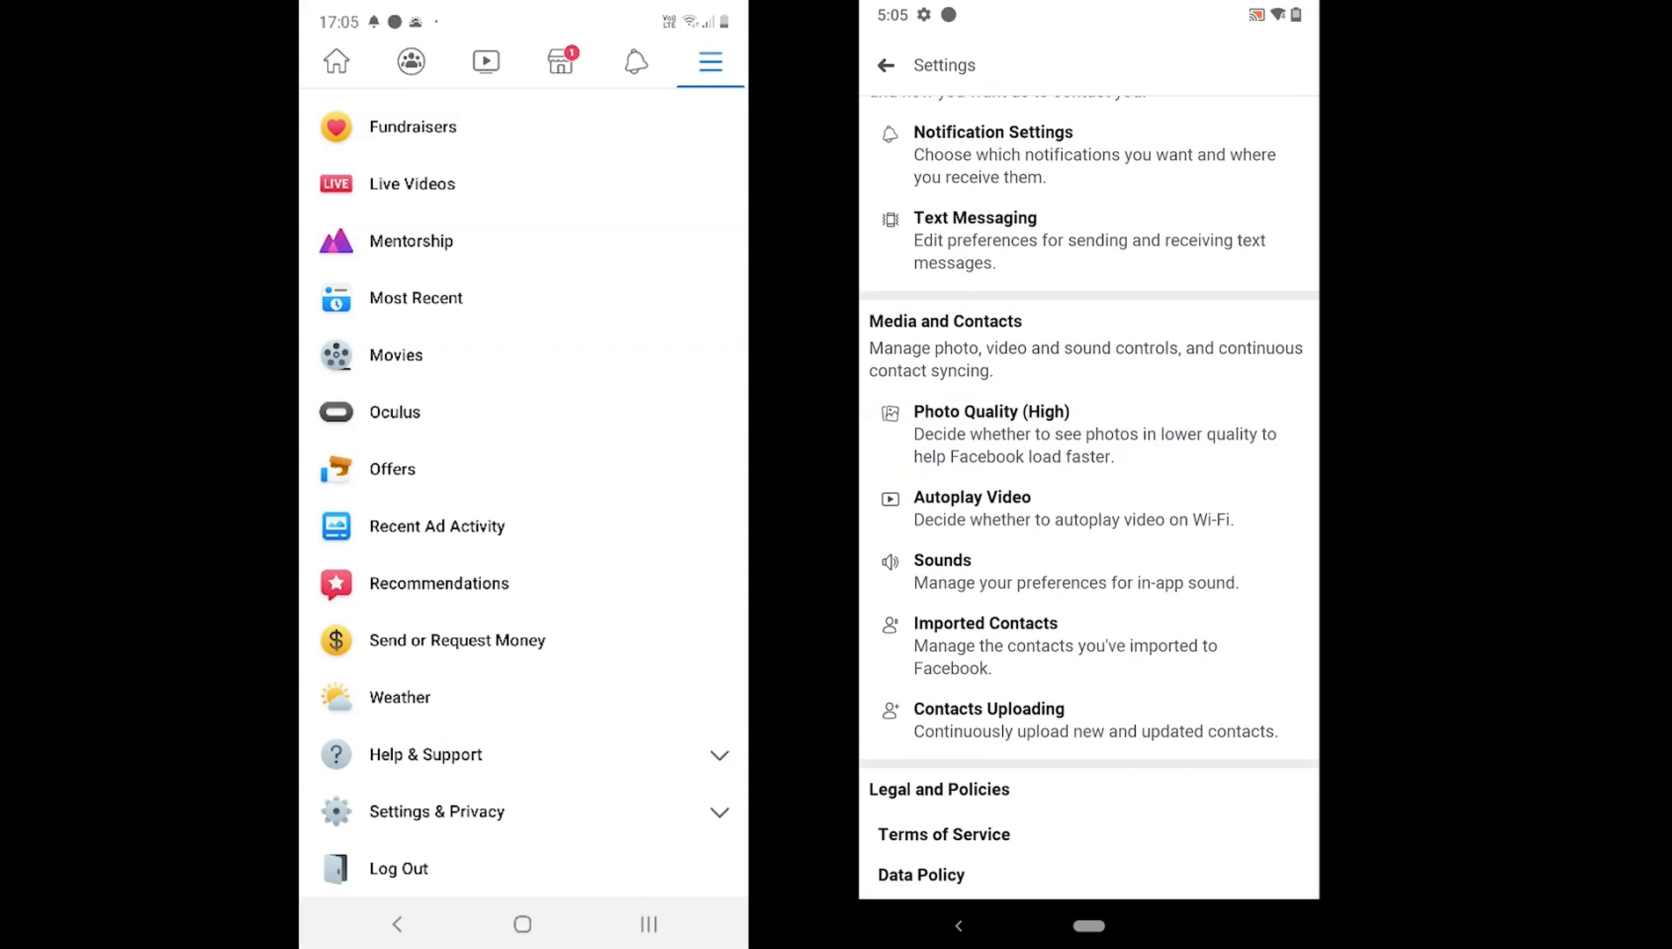
pyautogui.scroll(-3)
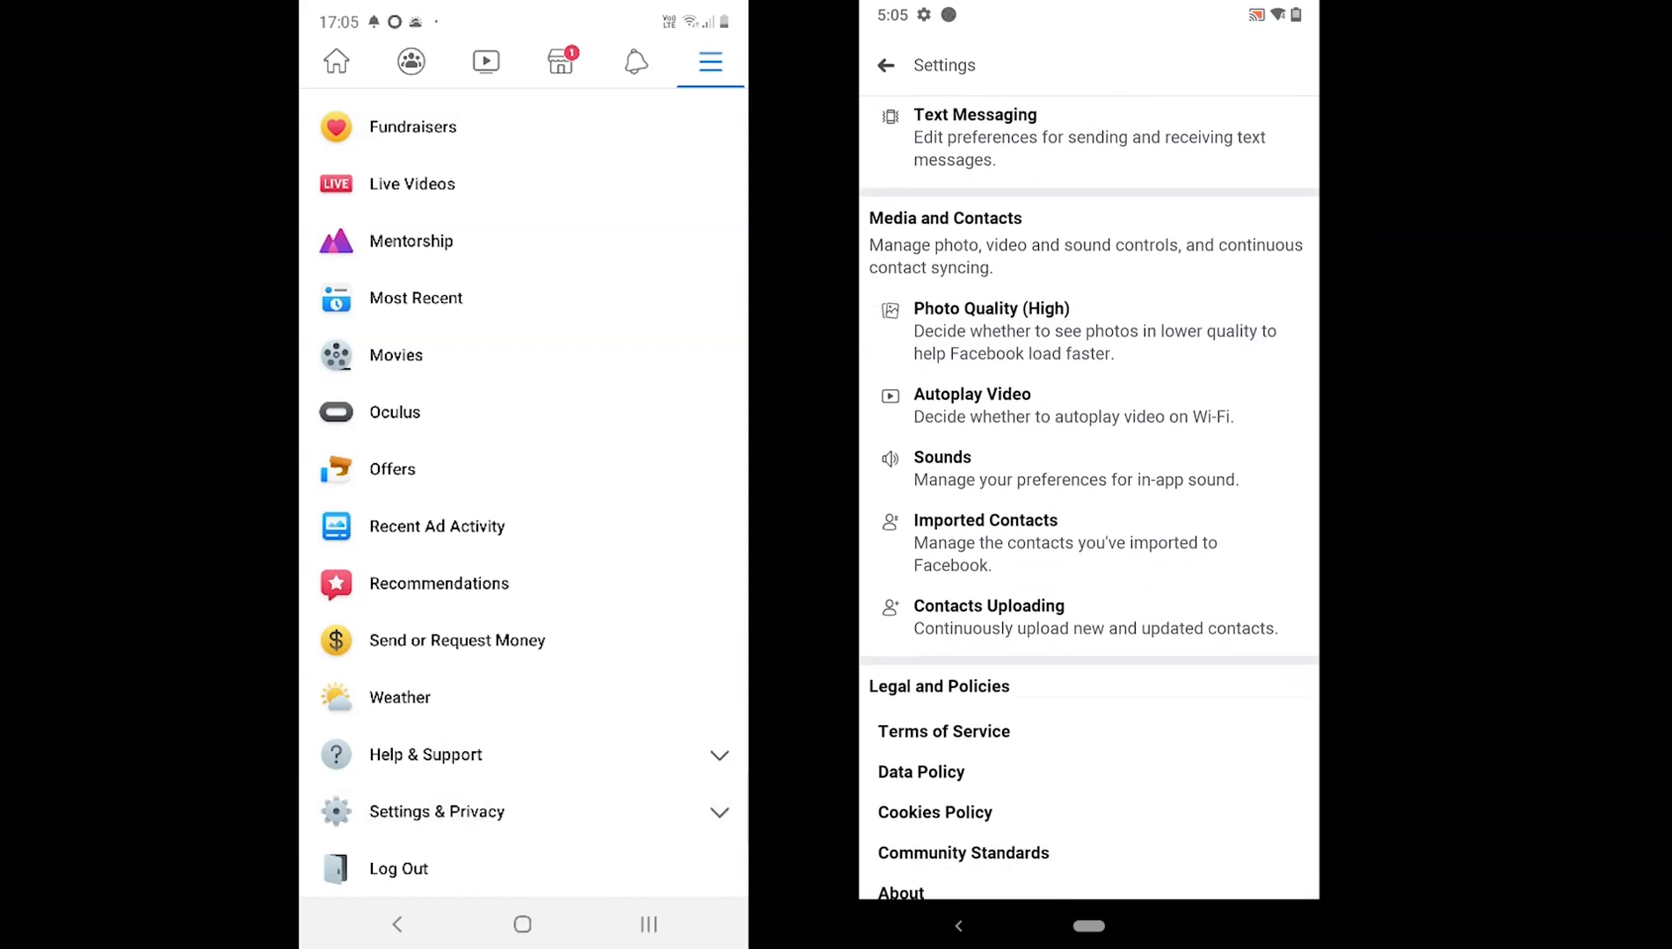
pyautogui.scroll(-3)
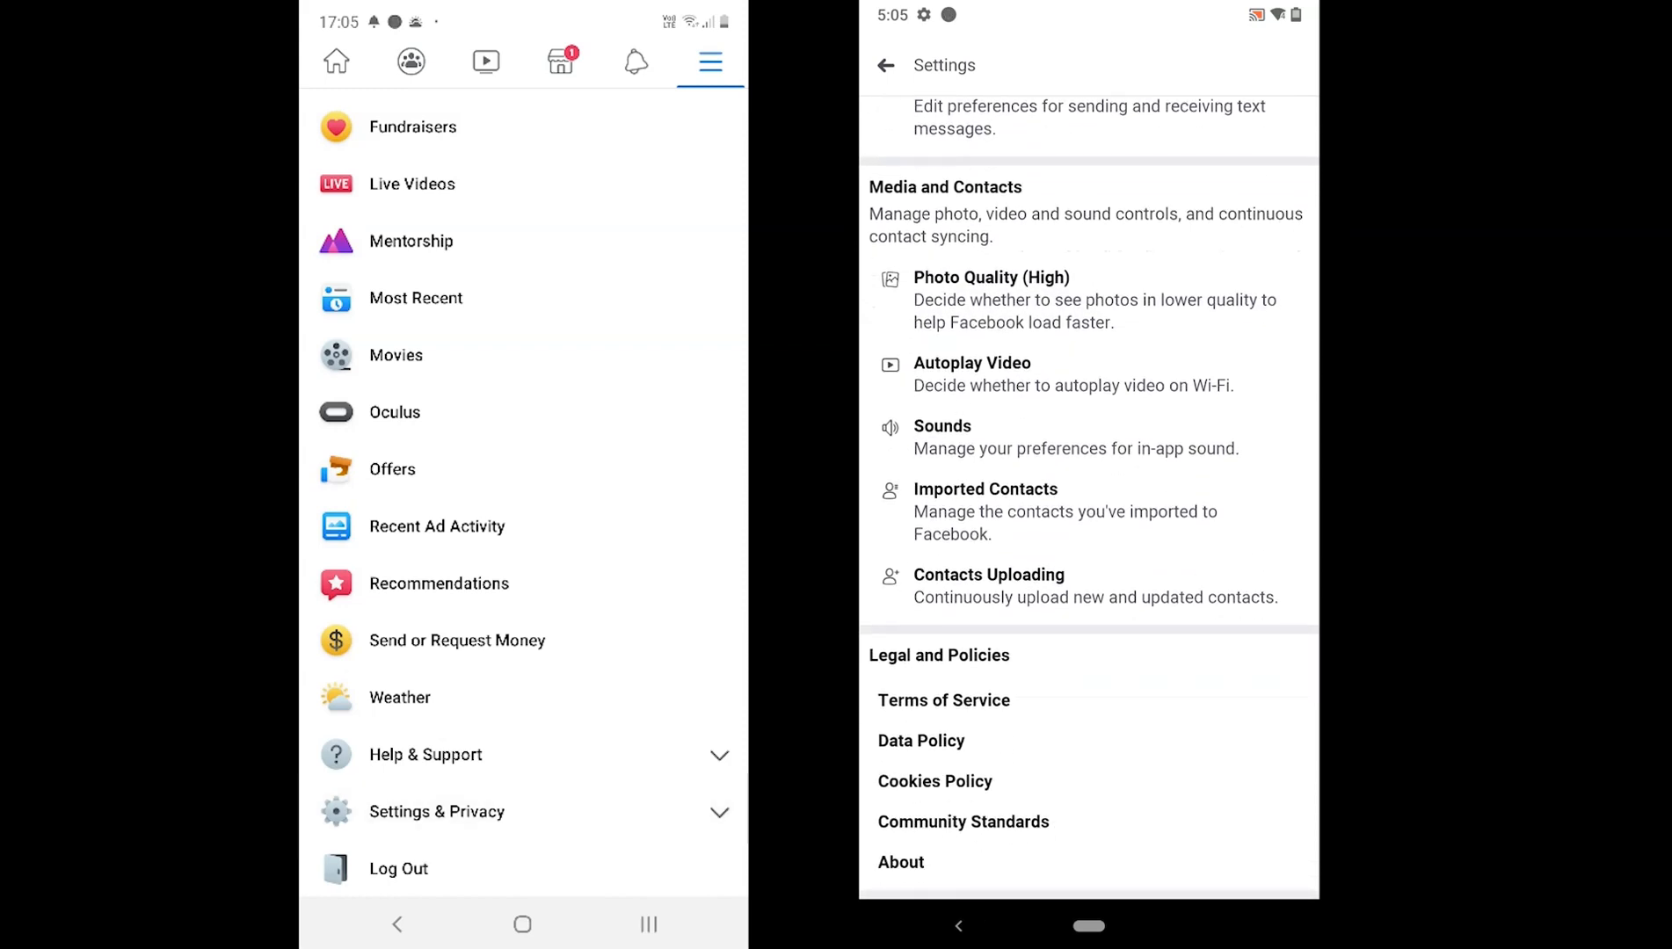